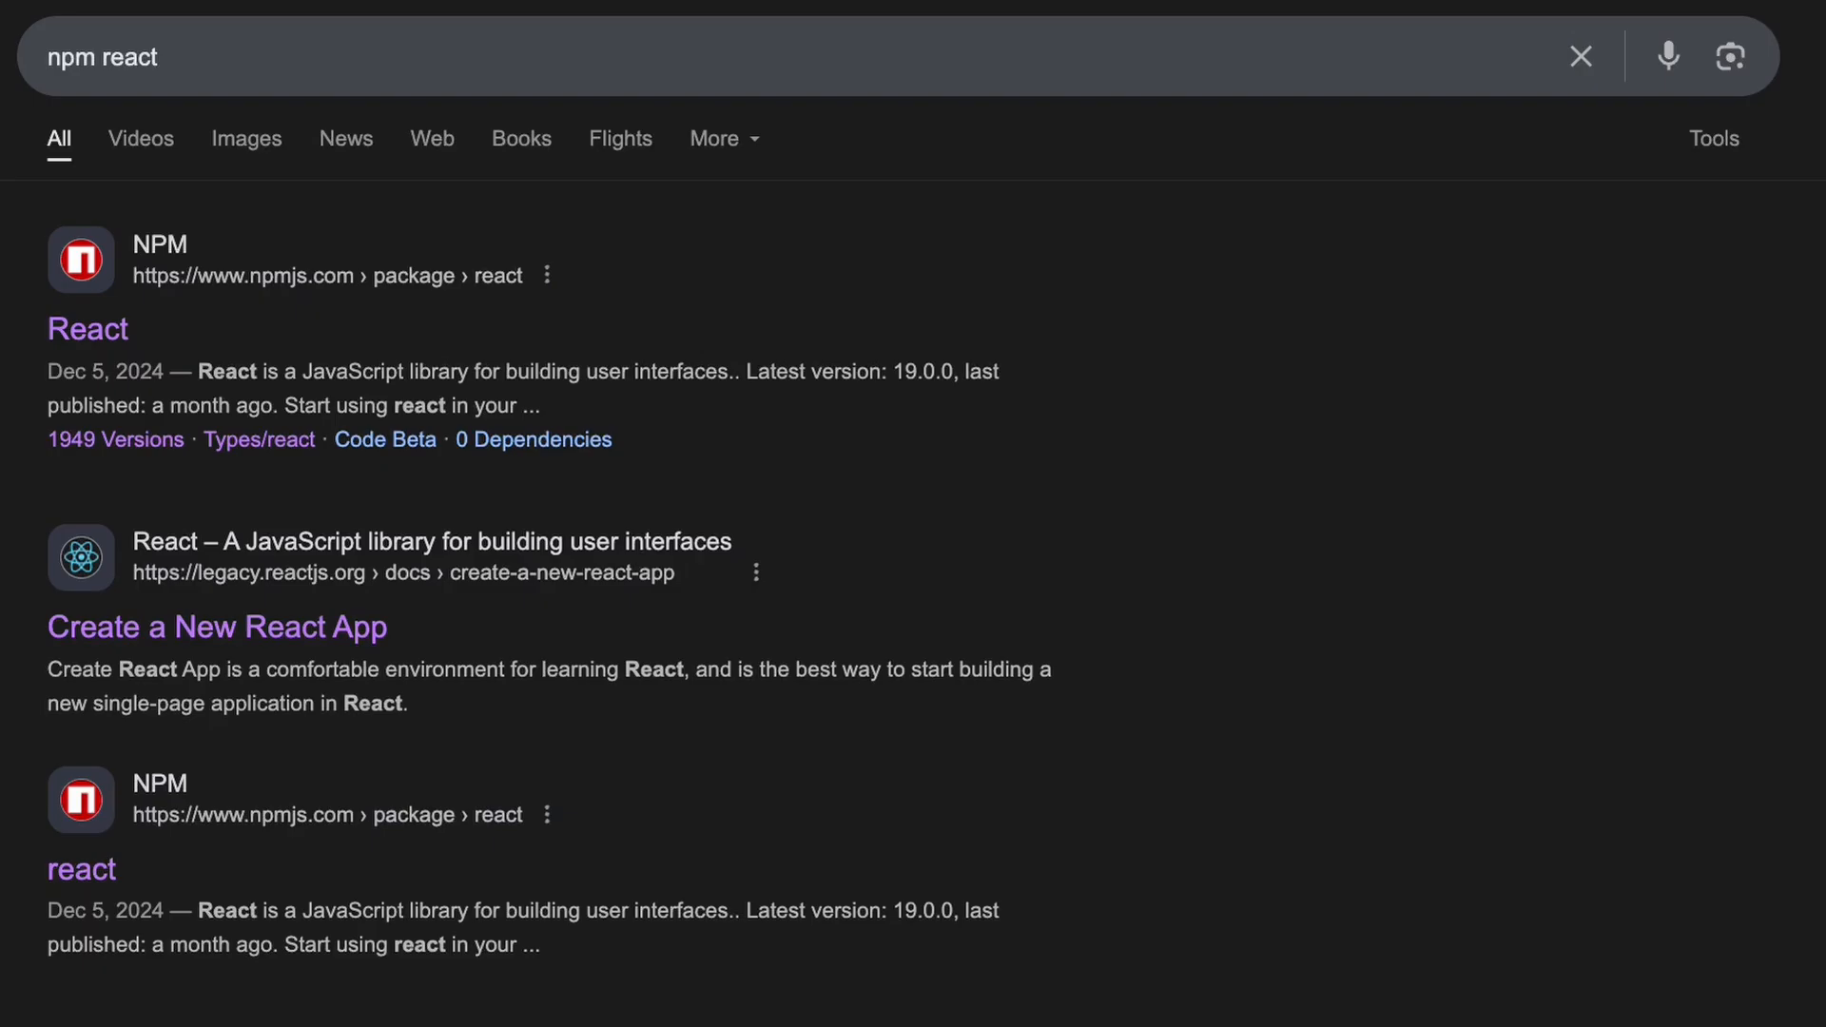
mouse_move(188, 57)
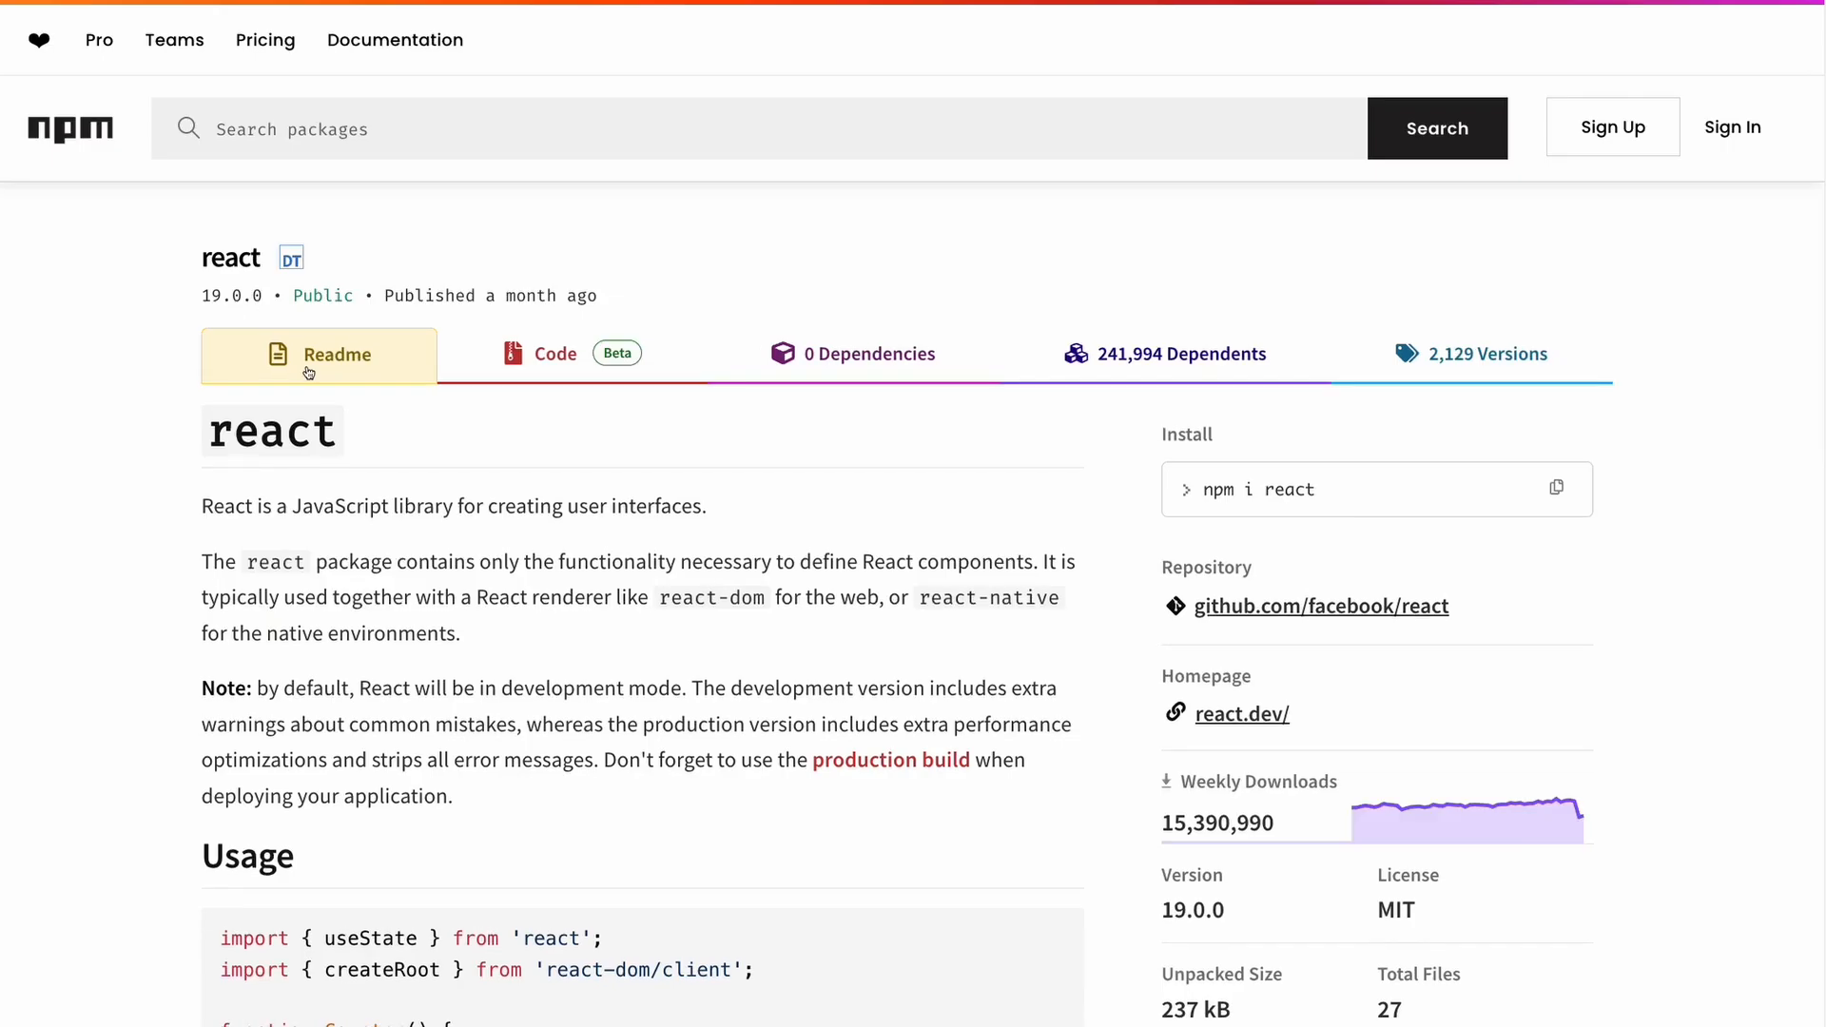
mouse_move(1458, 452)
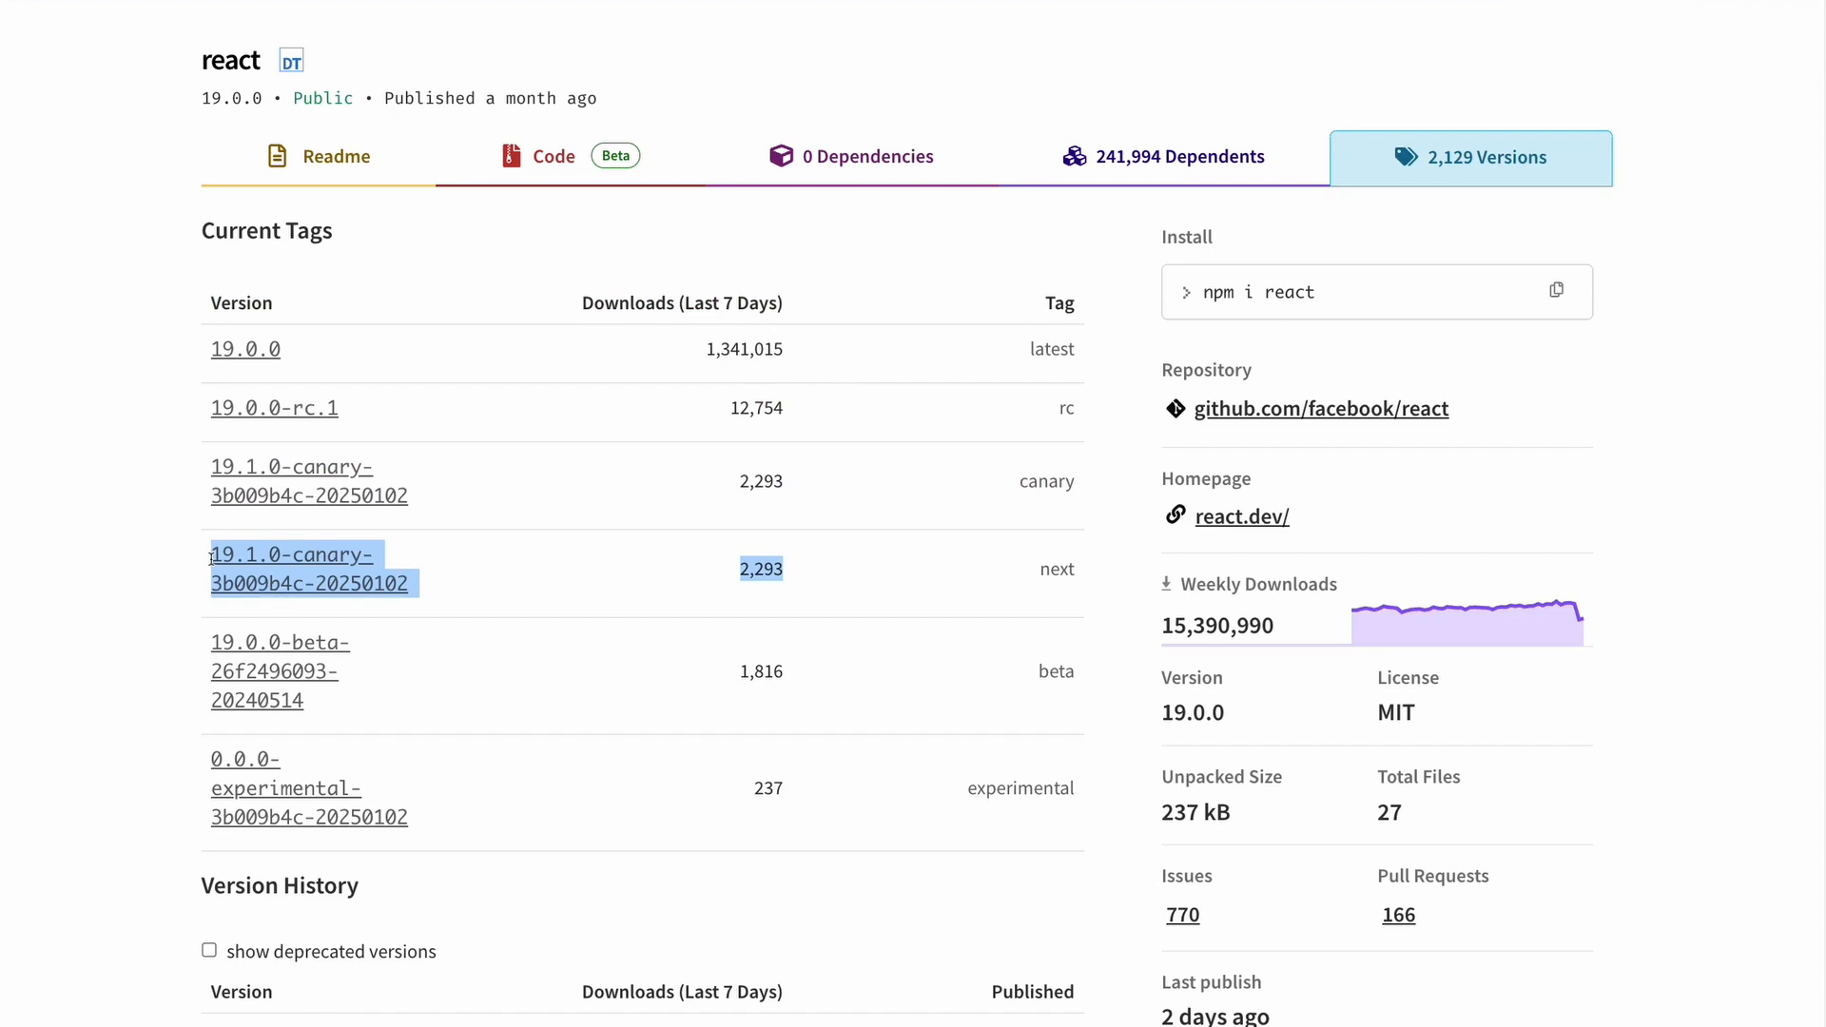
Open the Versions tab of npm's react package to confirm 19.0.0 is latest.
click(245, 348)
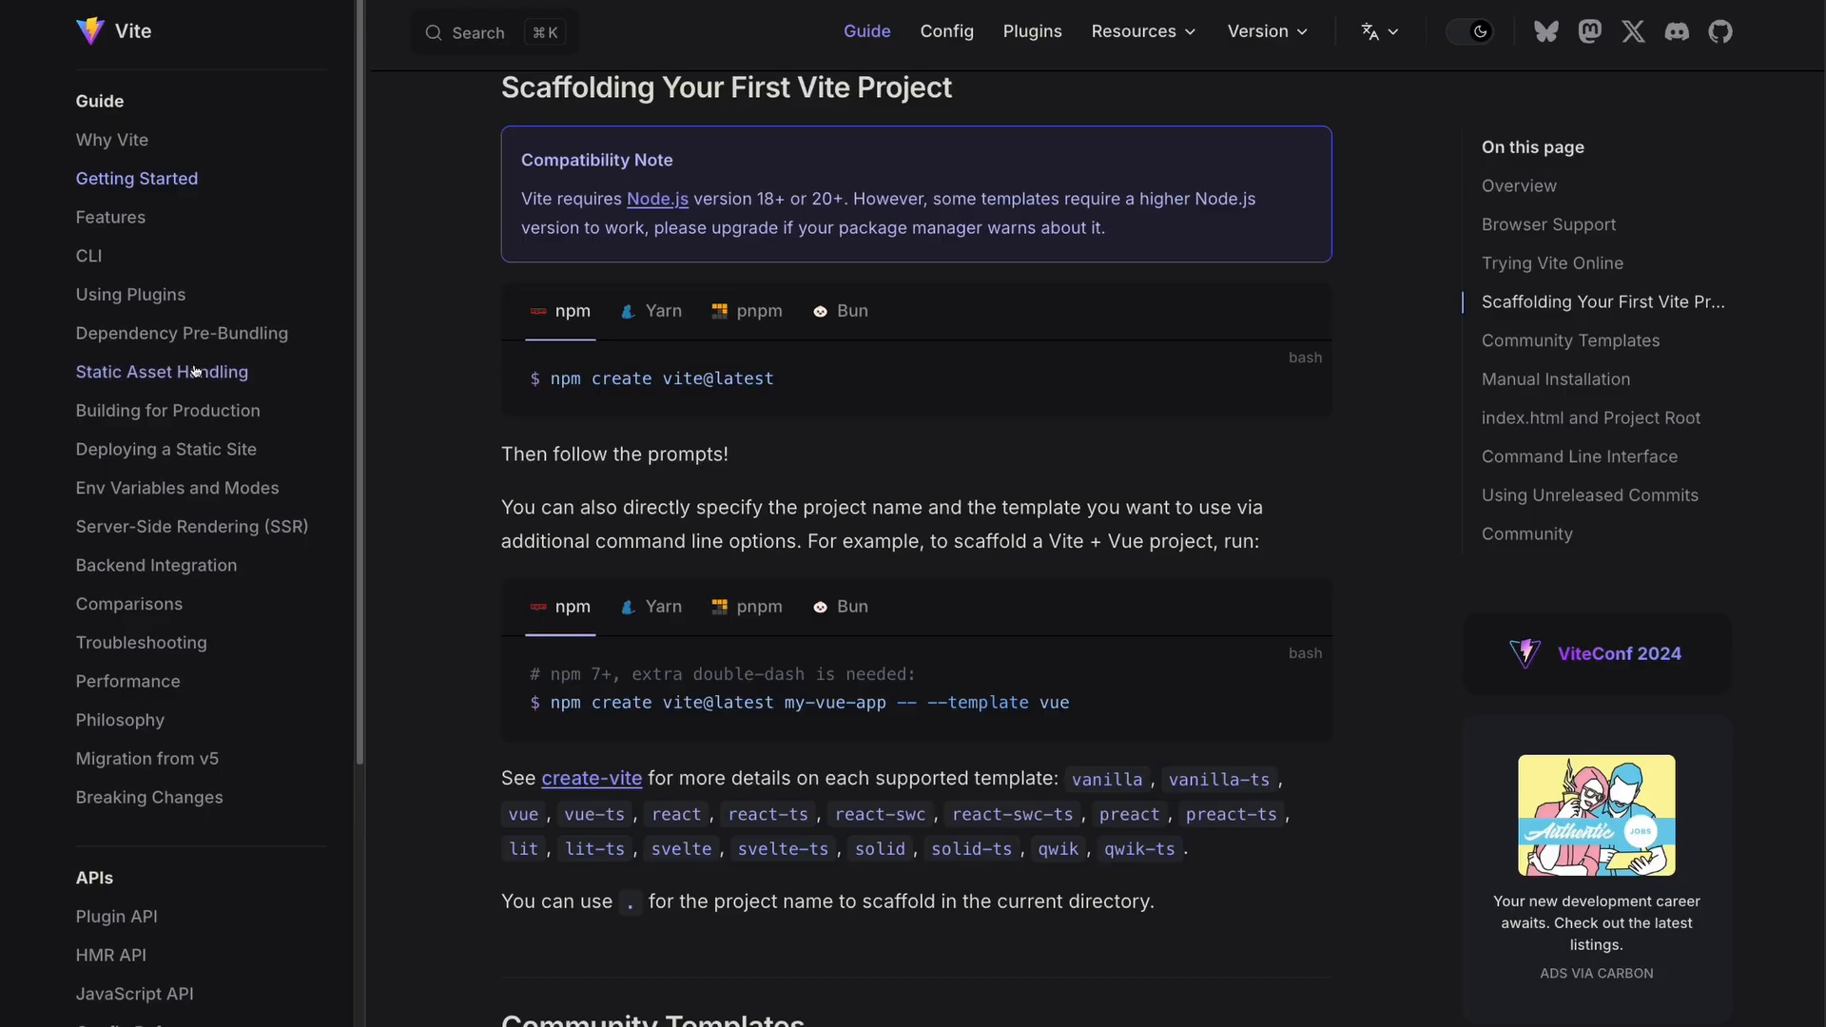
mouse_move(632, 377)
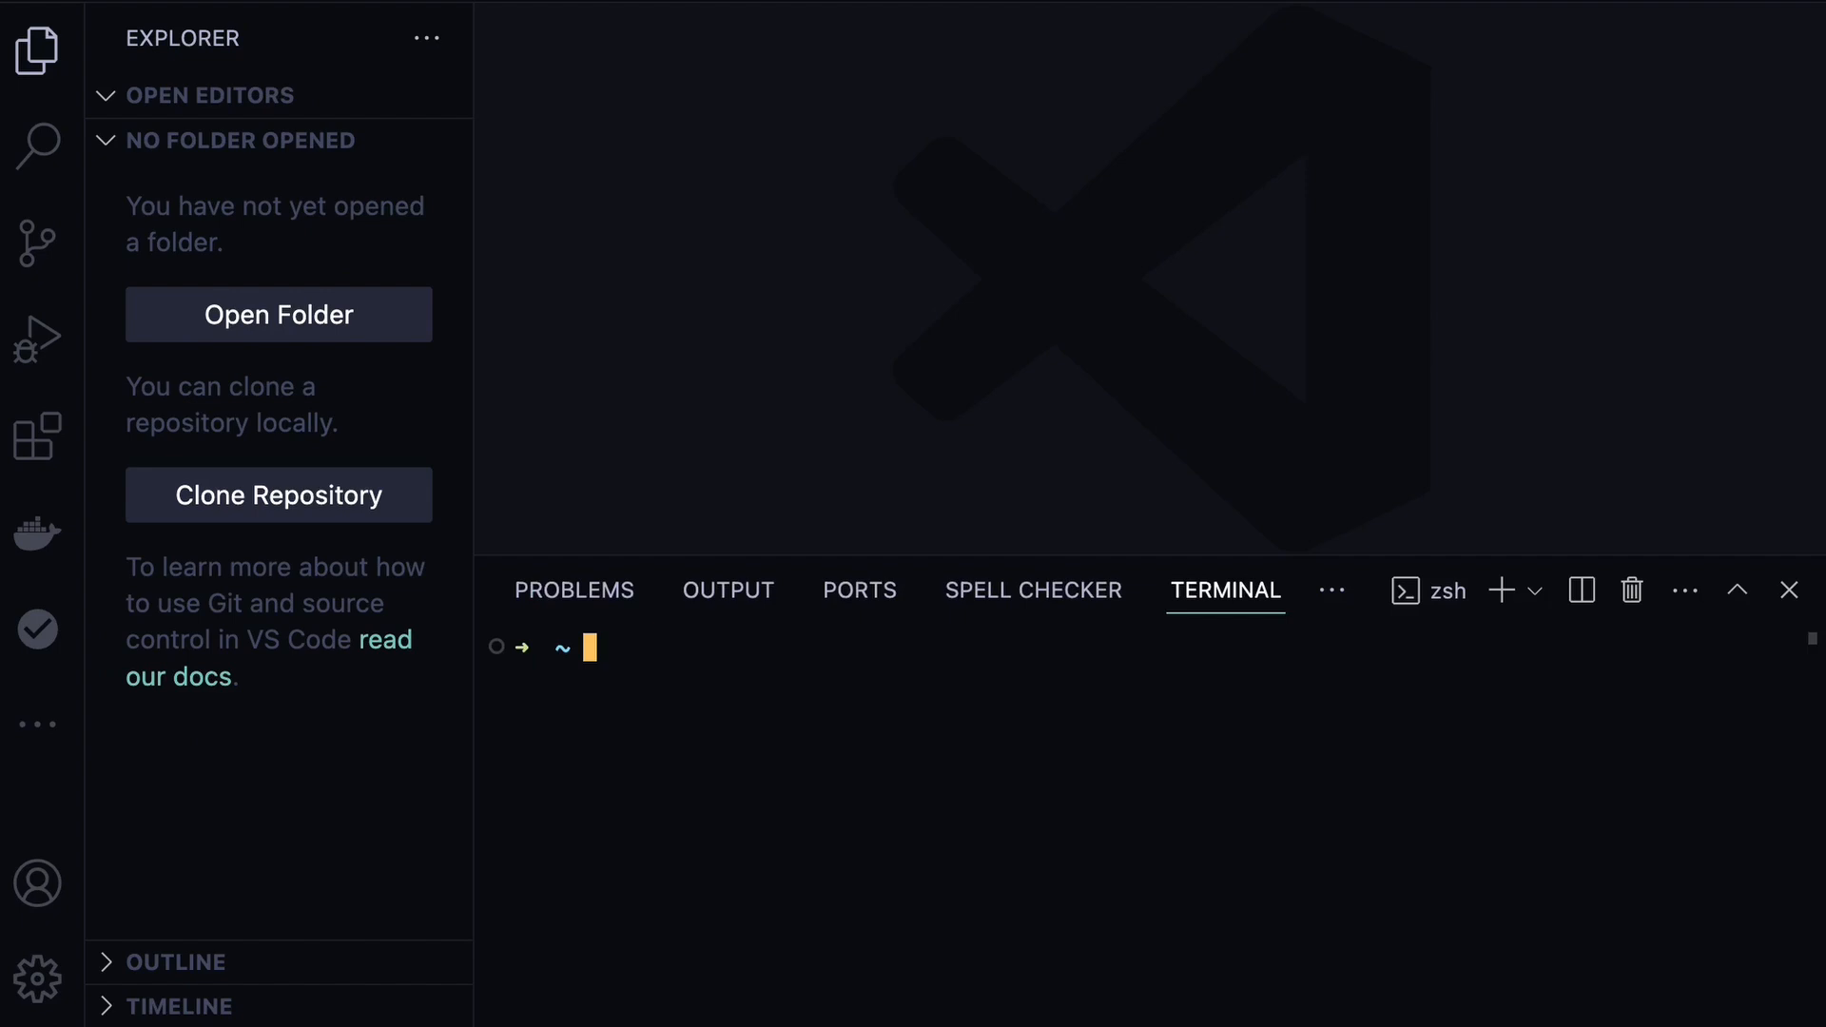
From Desktop, run npm create vite@latest: name 'ecommerce', framework React, variant JavaScript.
text(cd Desktop)
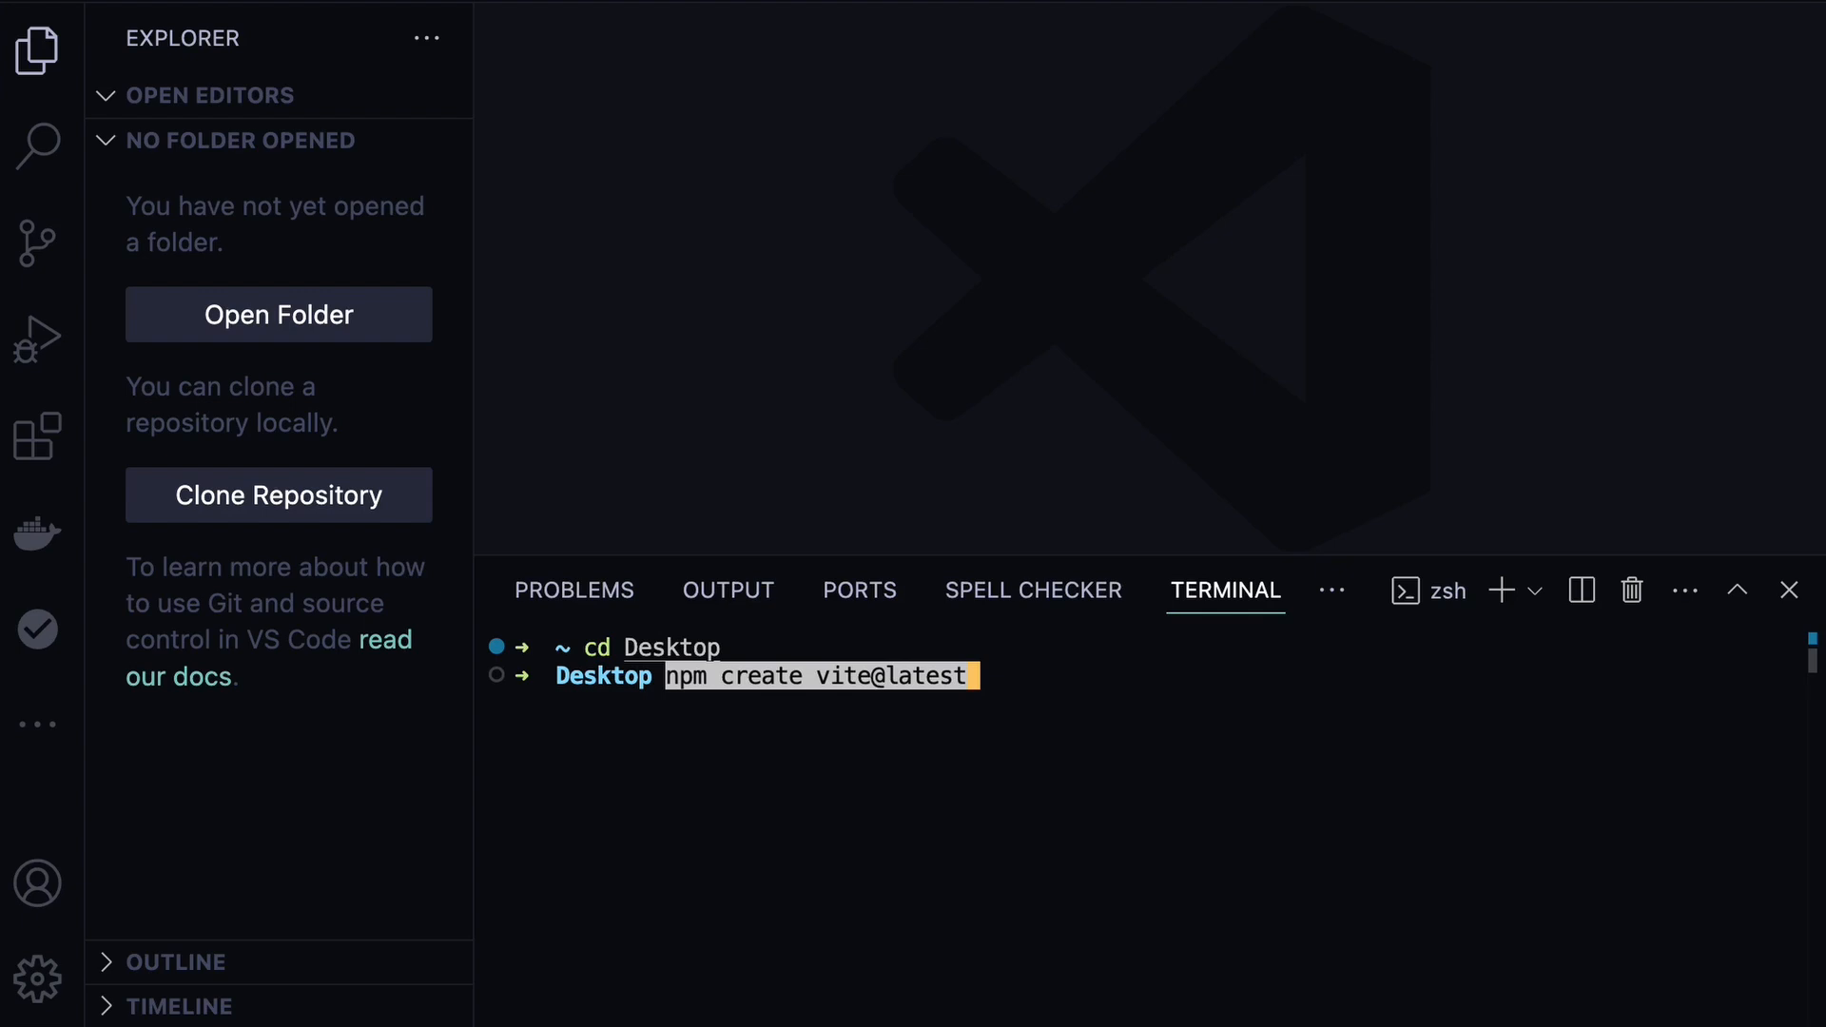
key(Return)
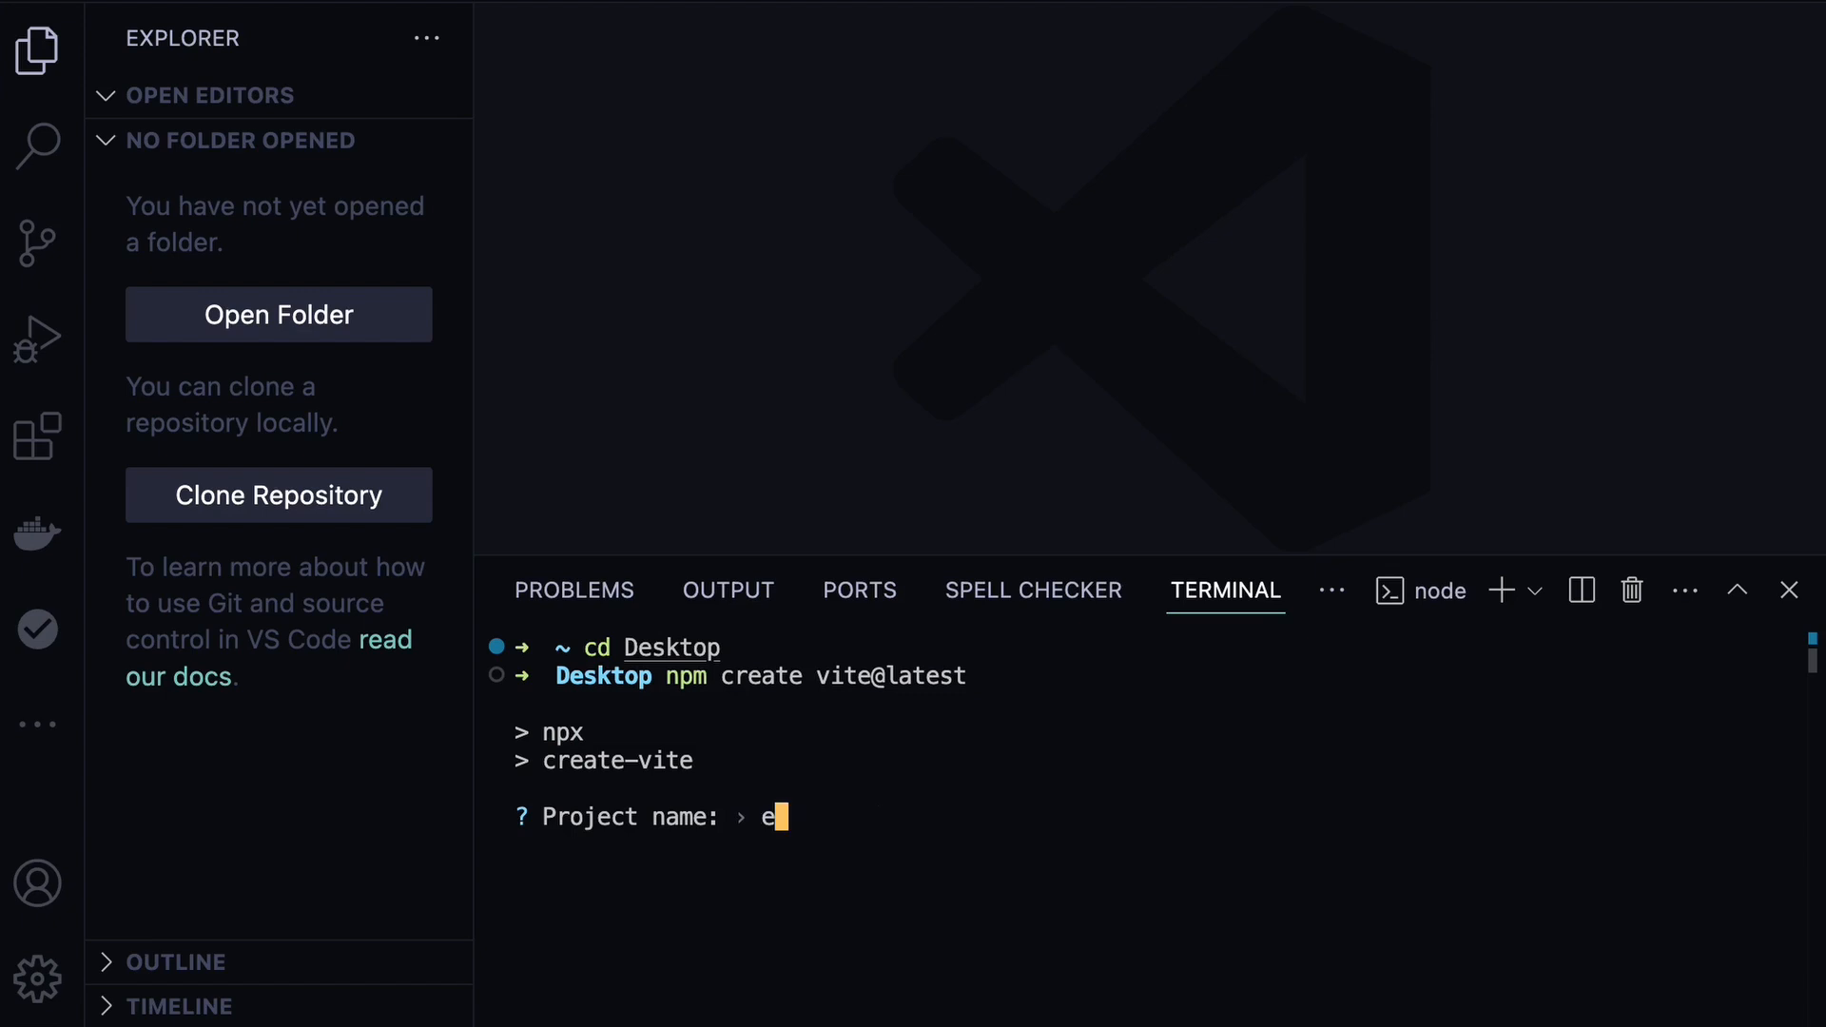
text(commerce)
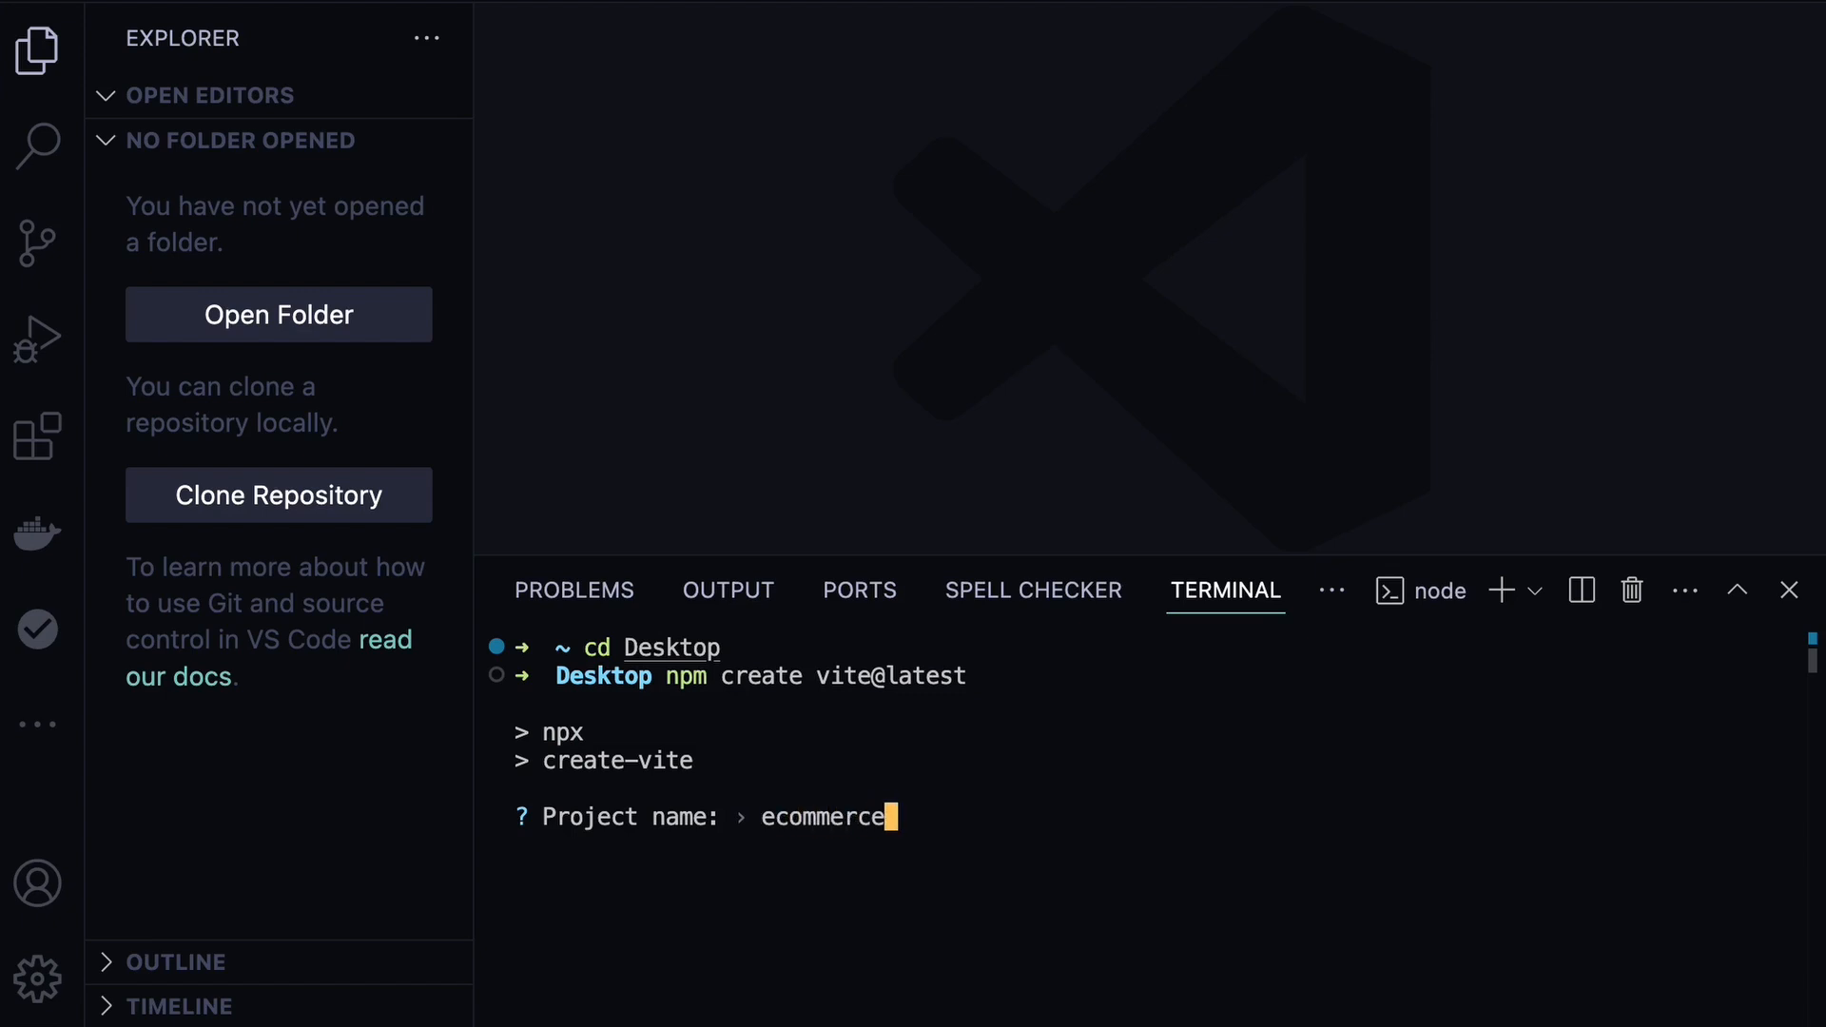
key(Return)
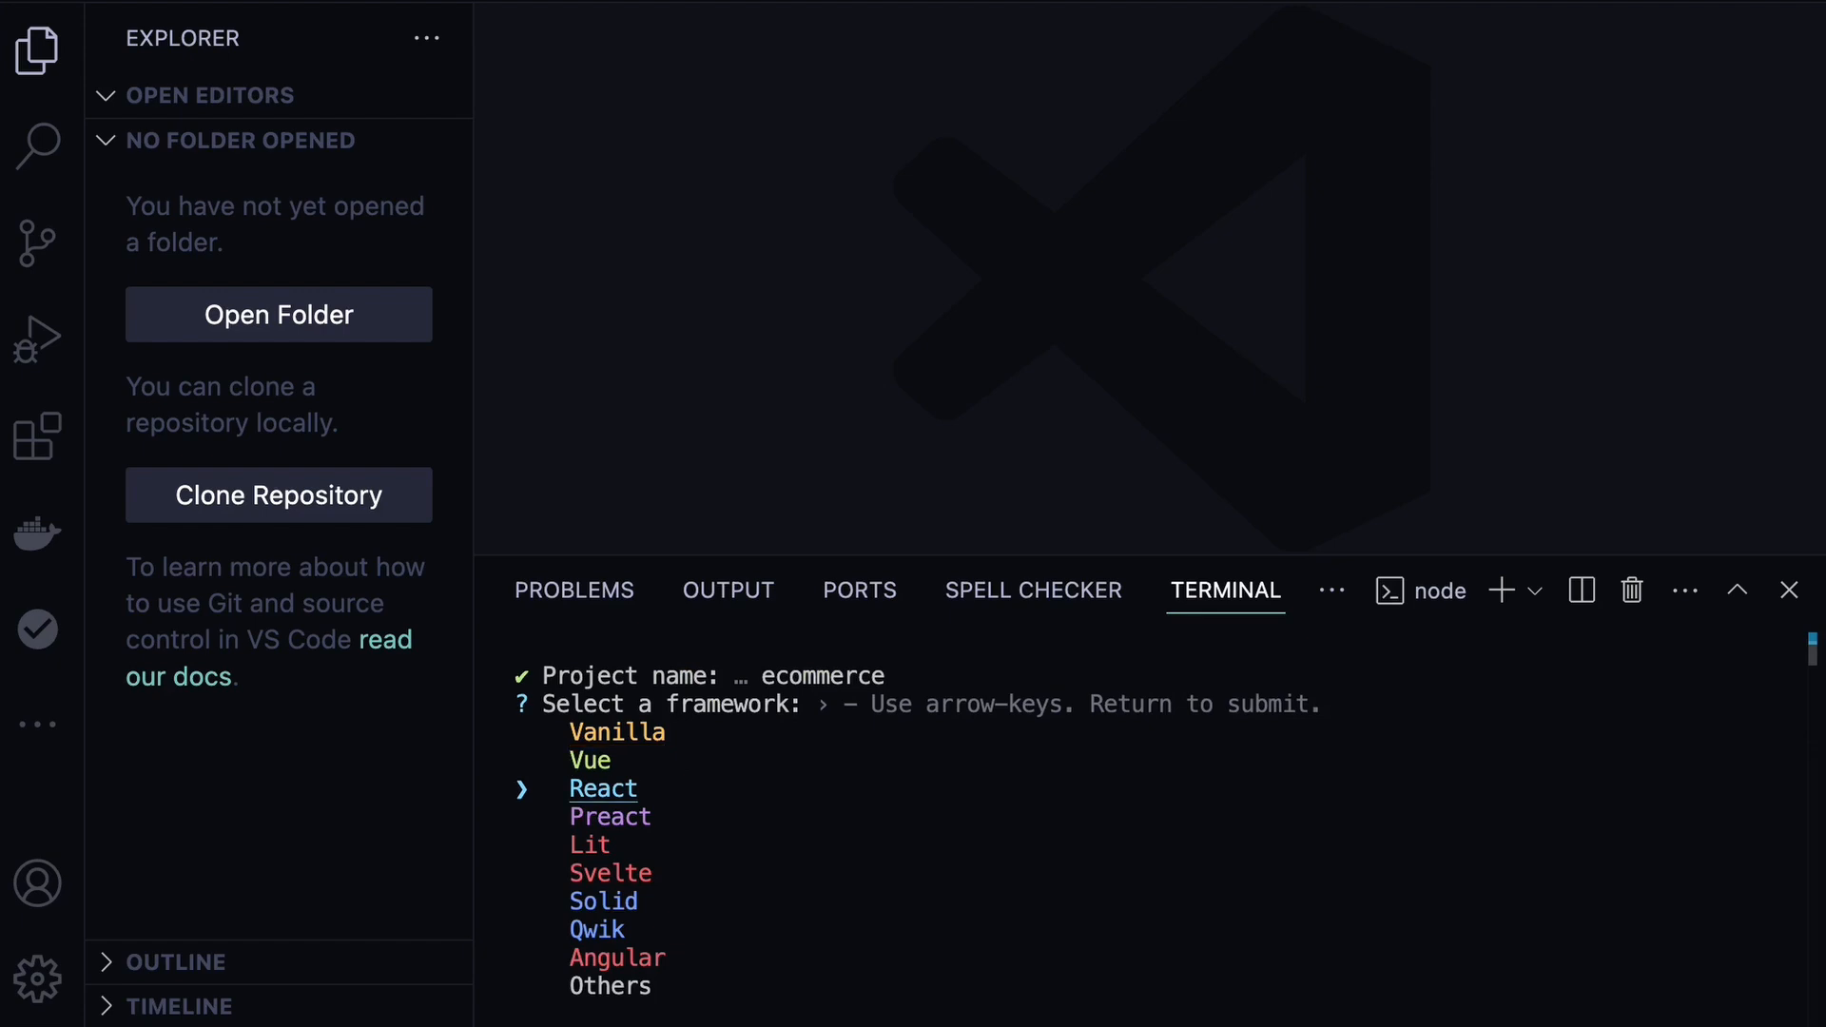
key(Return)
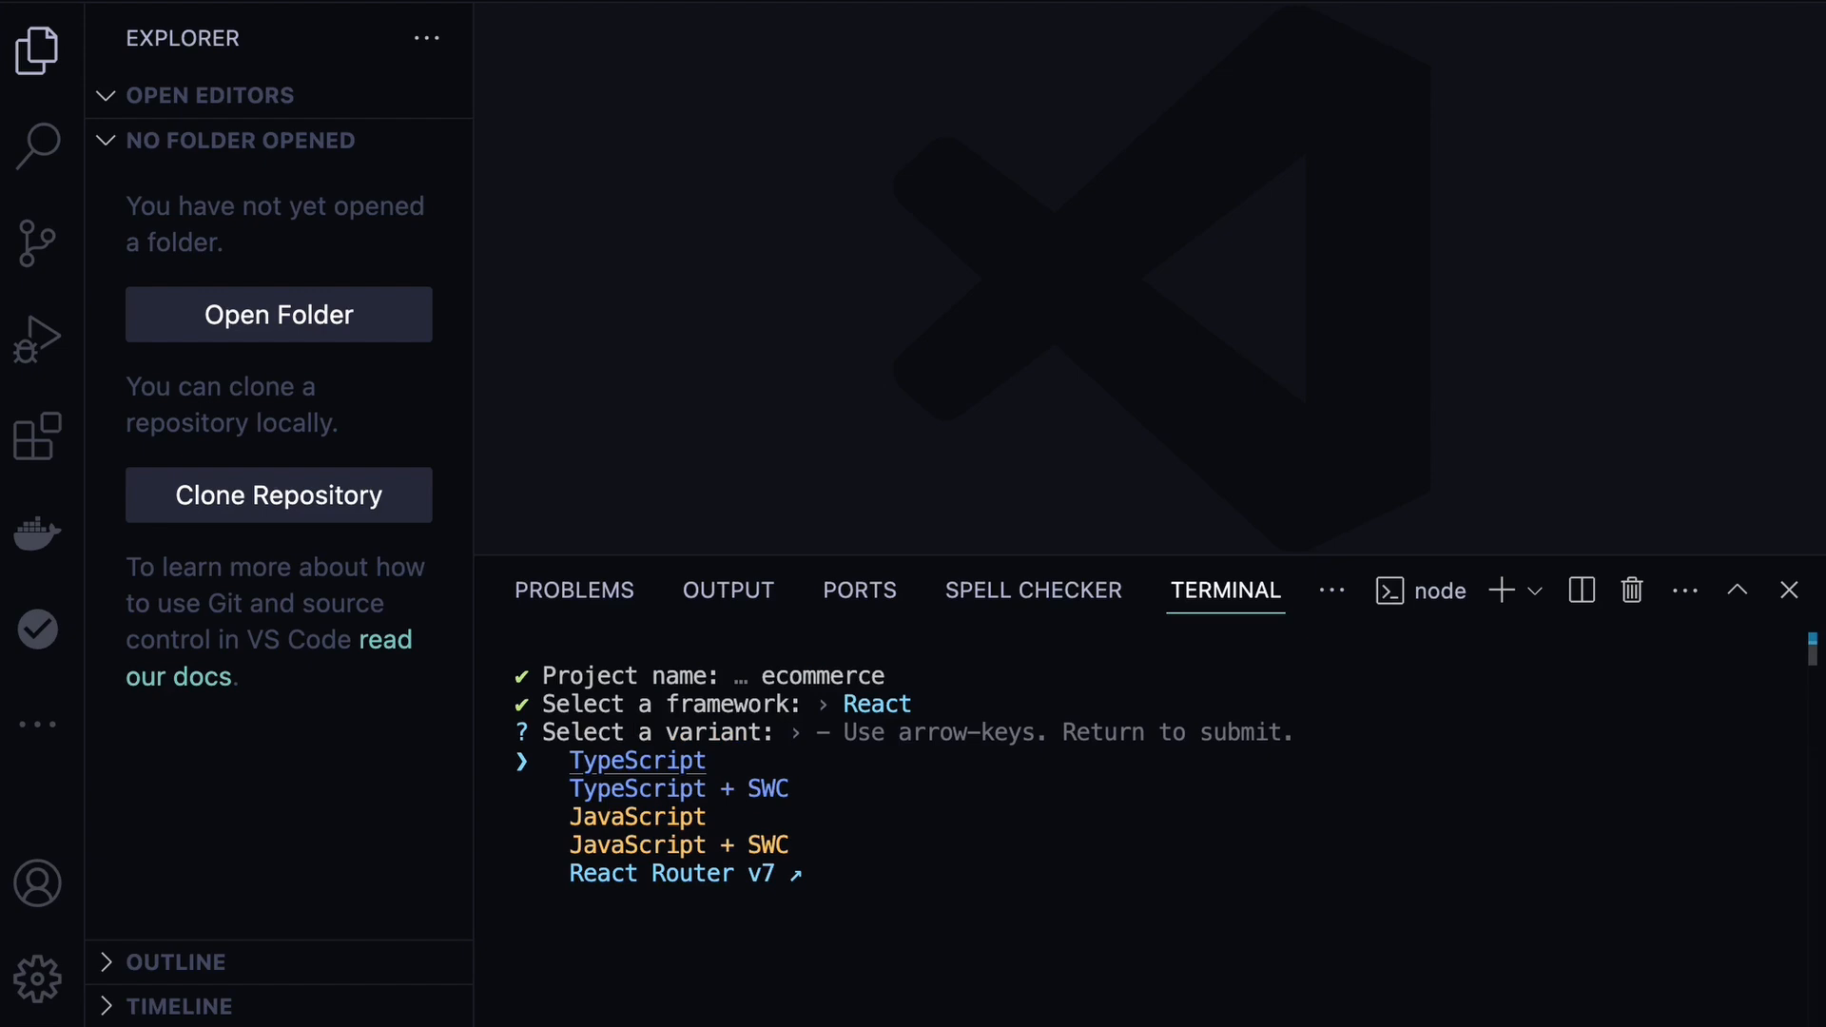
key(Down)
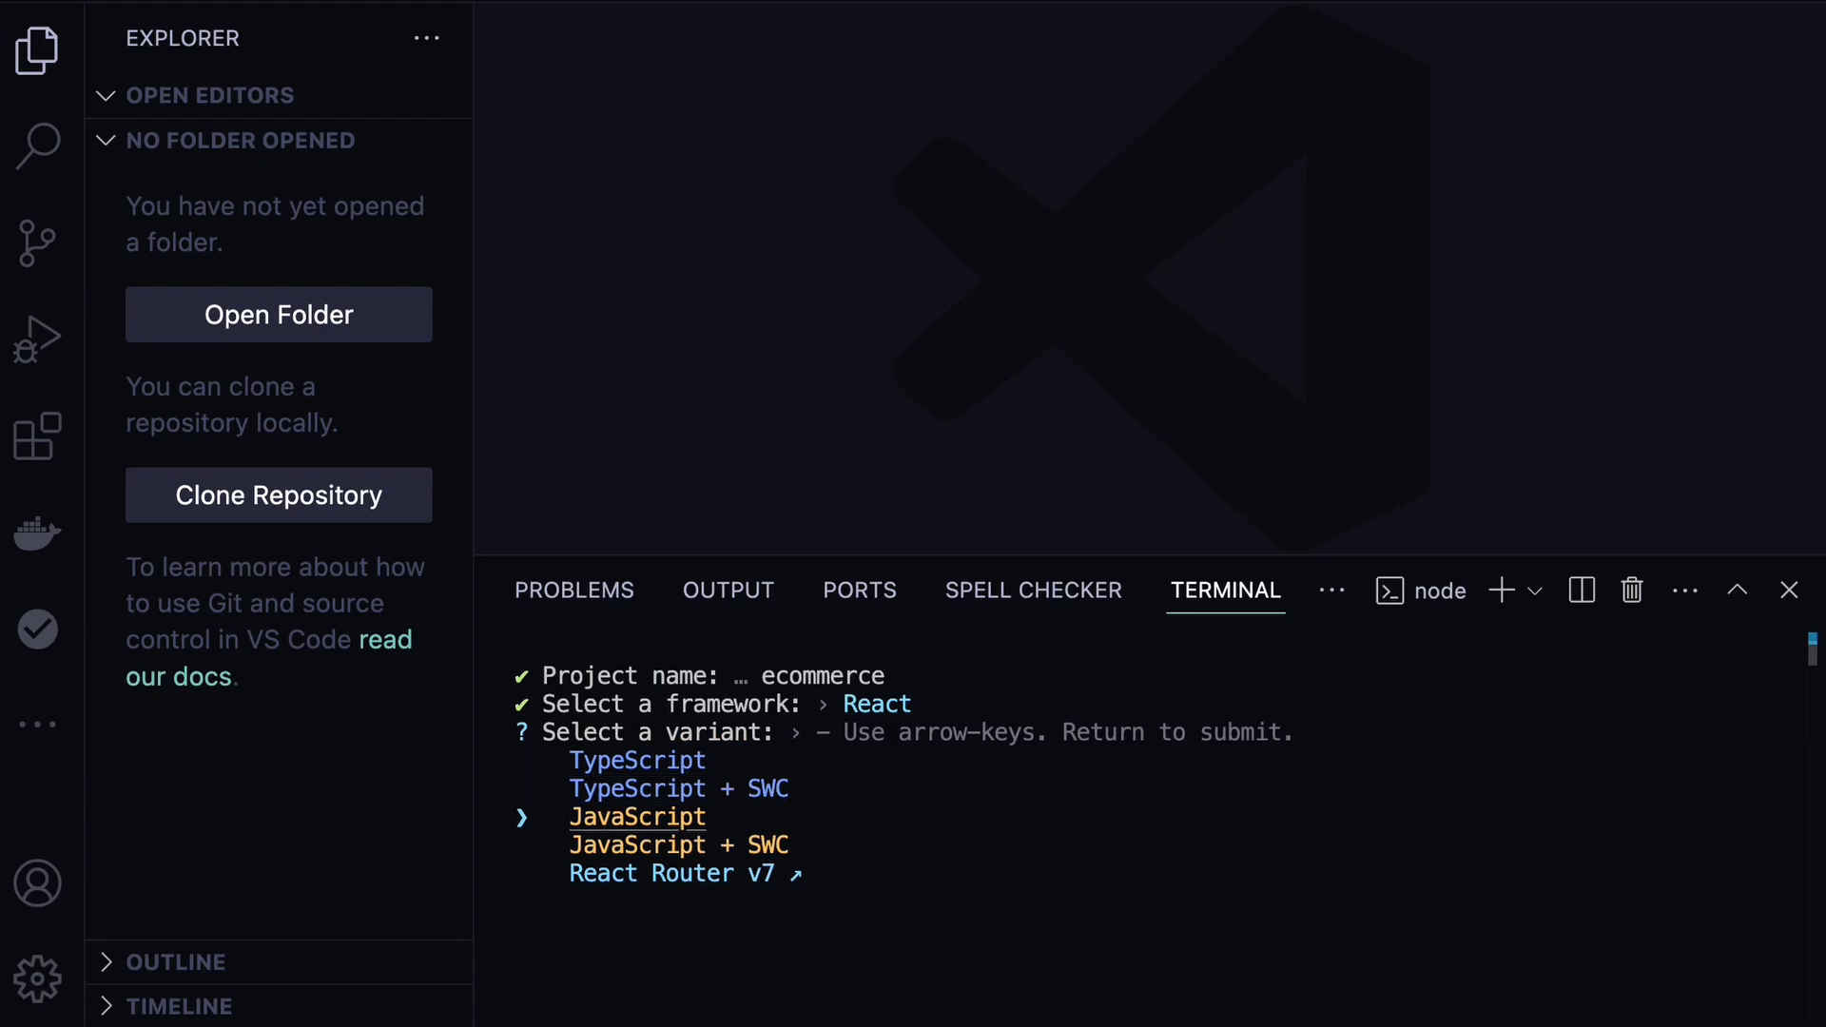
key(Return)
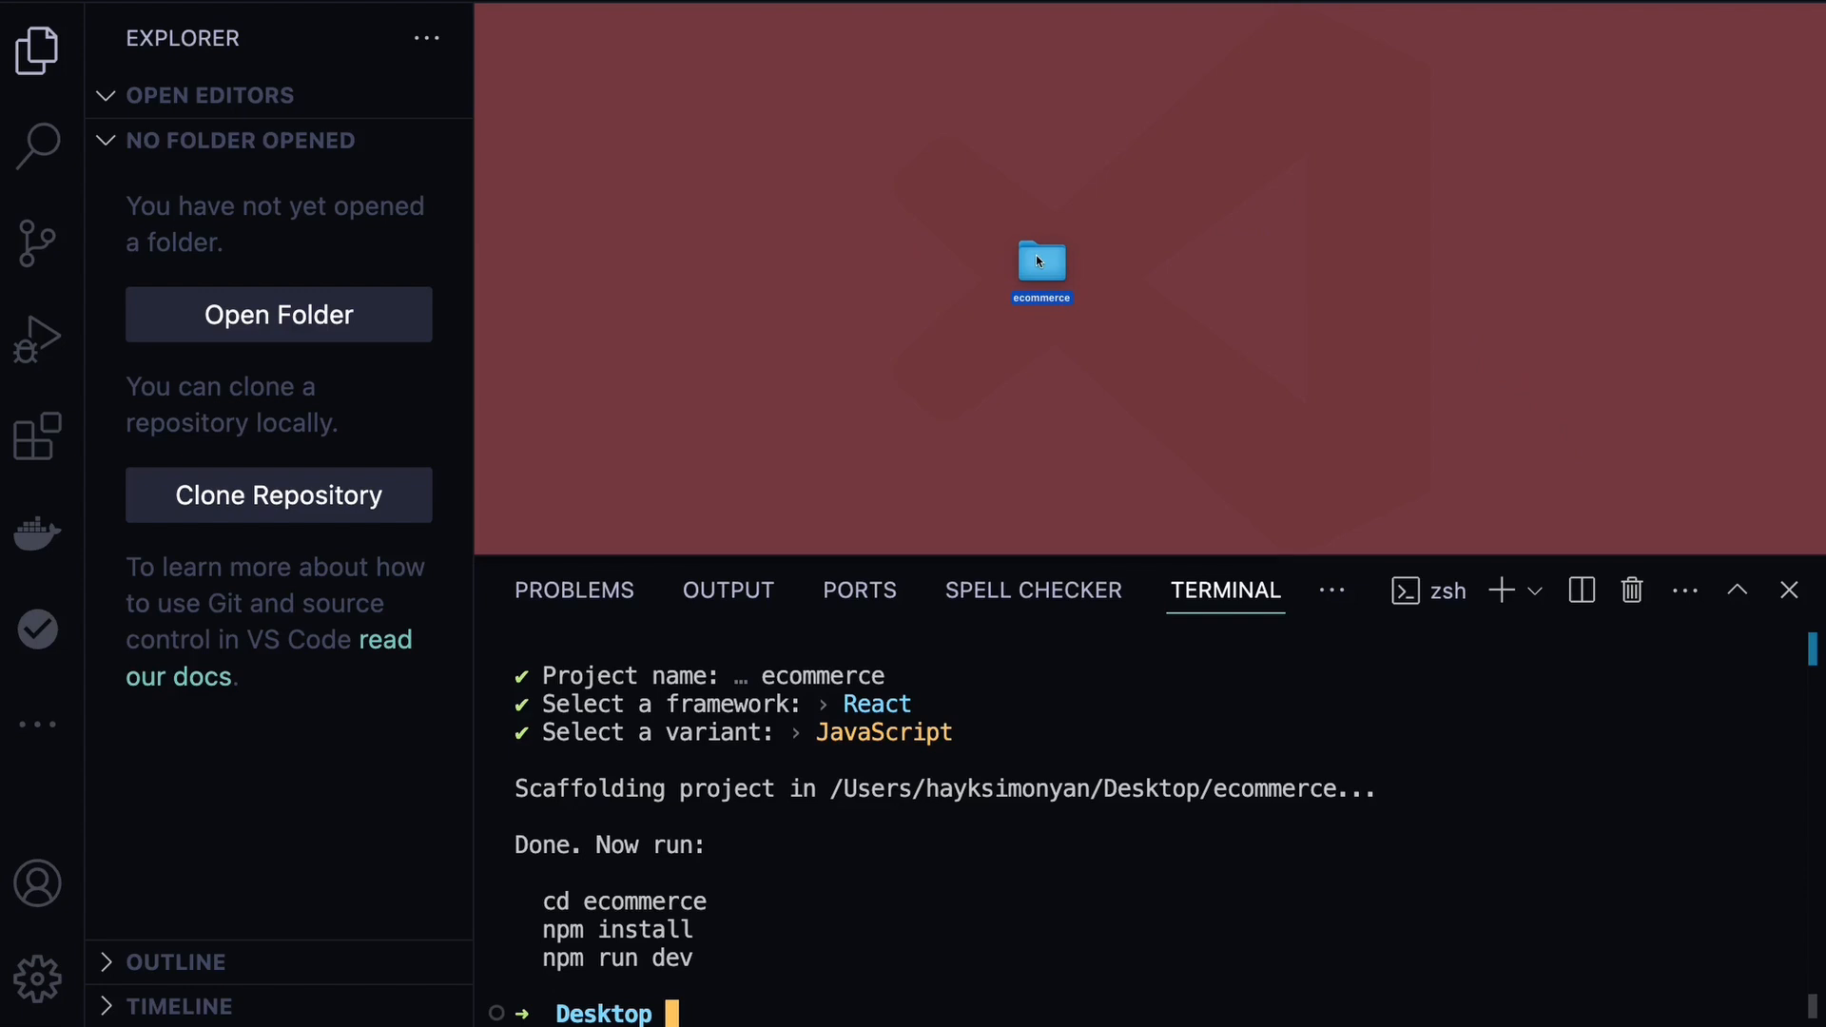
Open the ecommerce folder and run npm install react@latest react-dom@latest.
double_click(1039, 262)
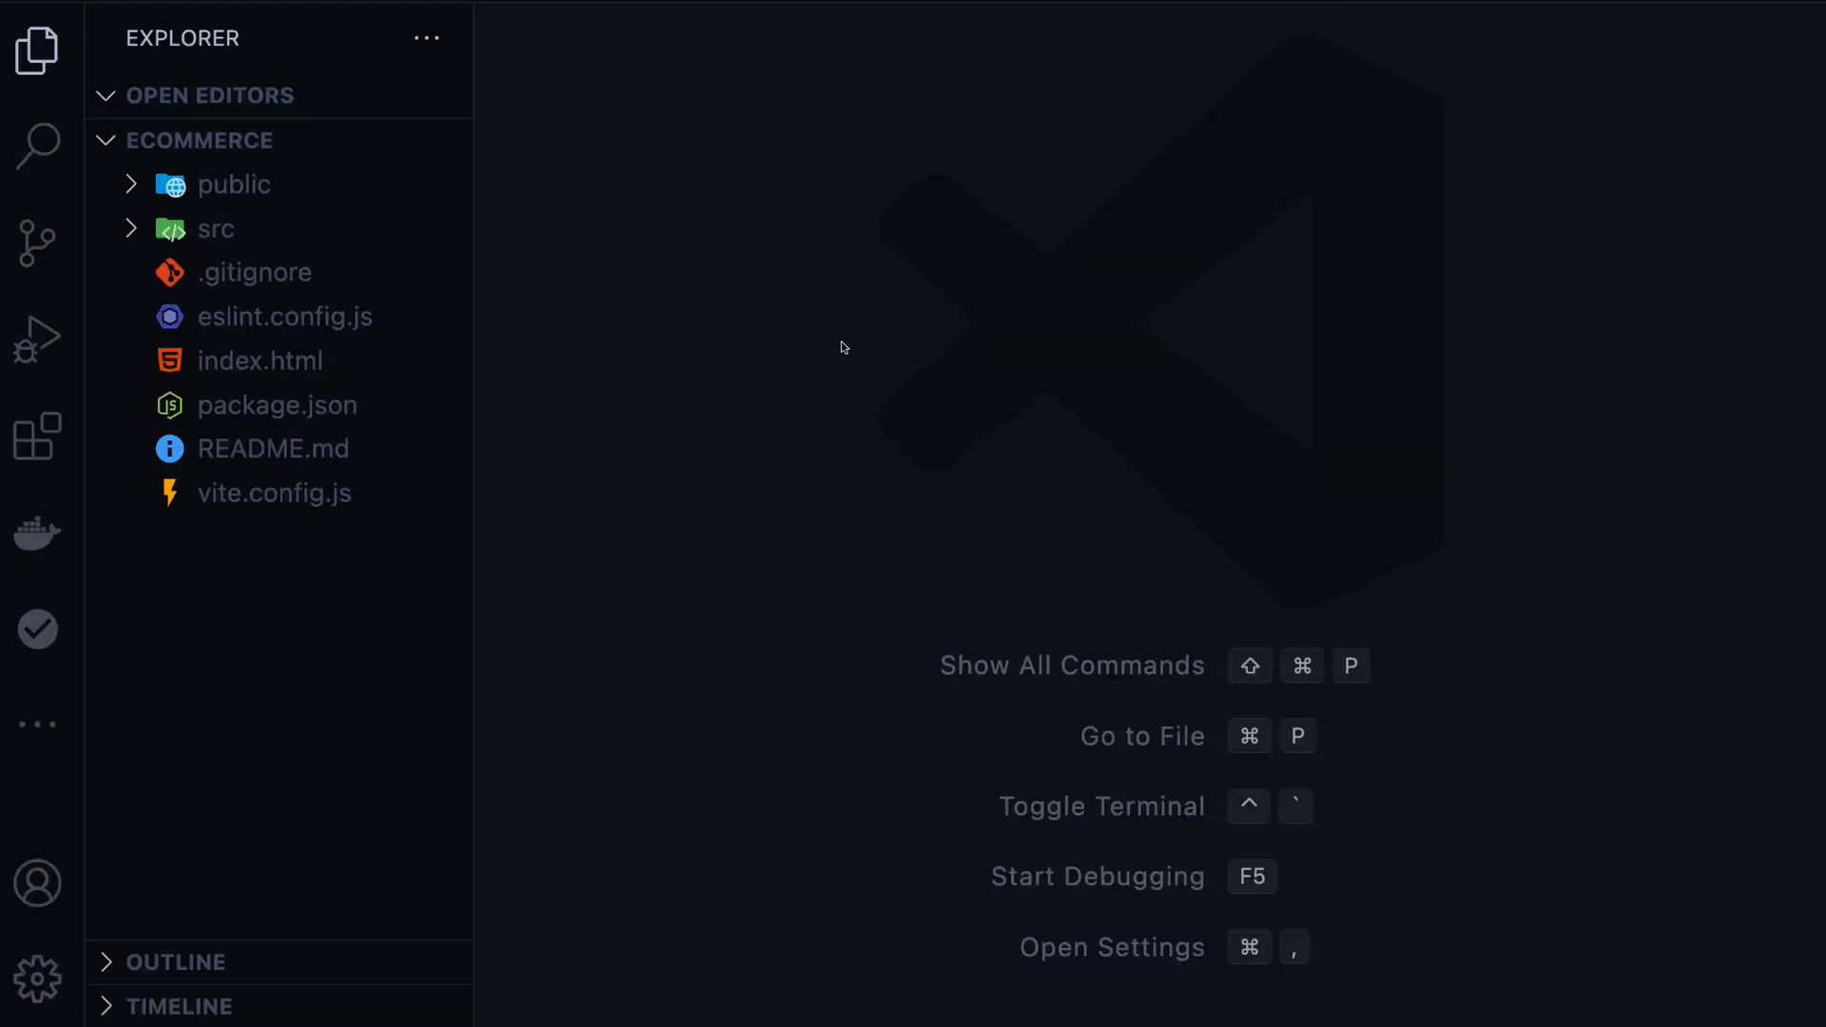
mouse_move(761, 508)
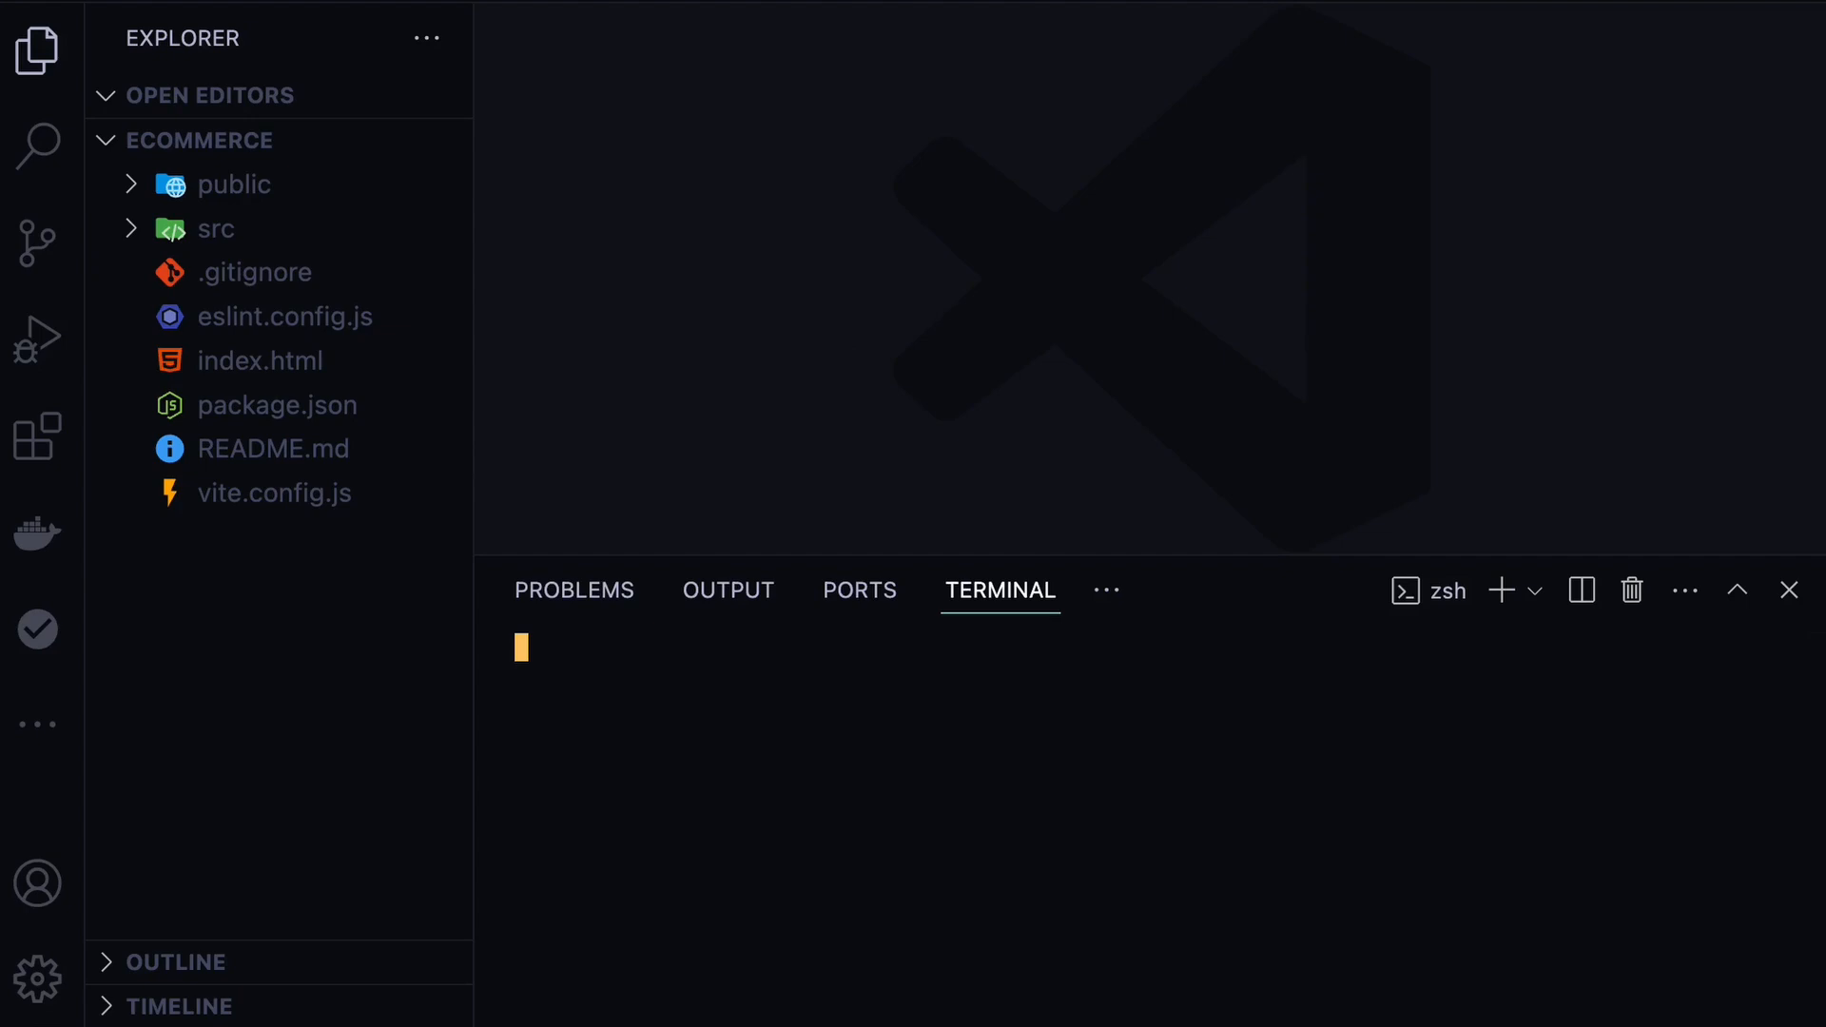
text(npm install react@latest react-dom@latest)
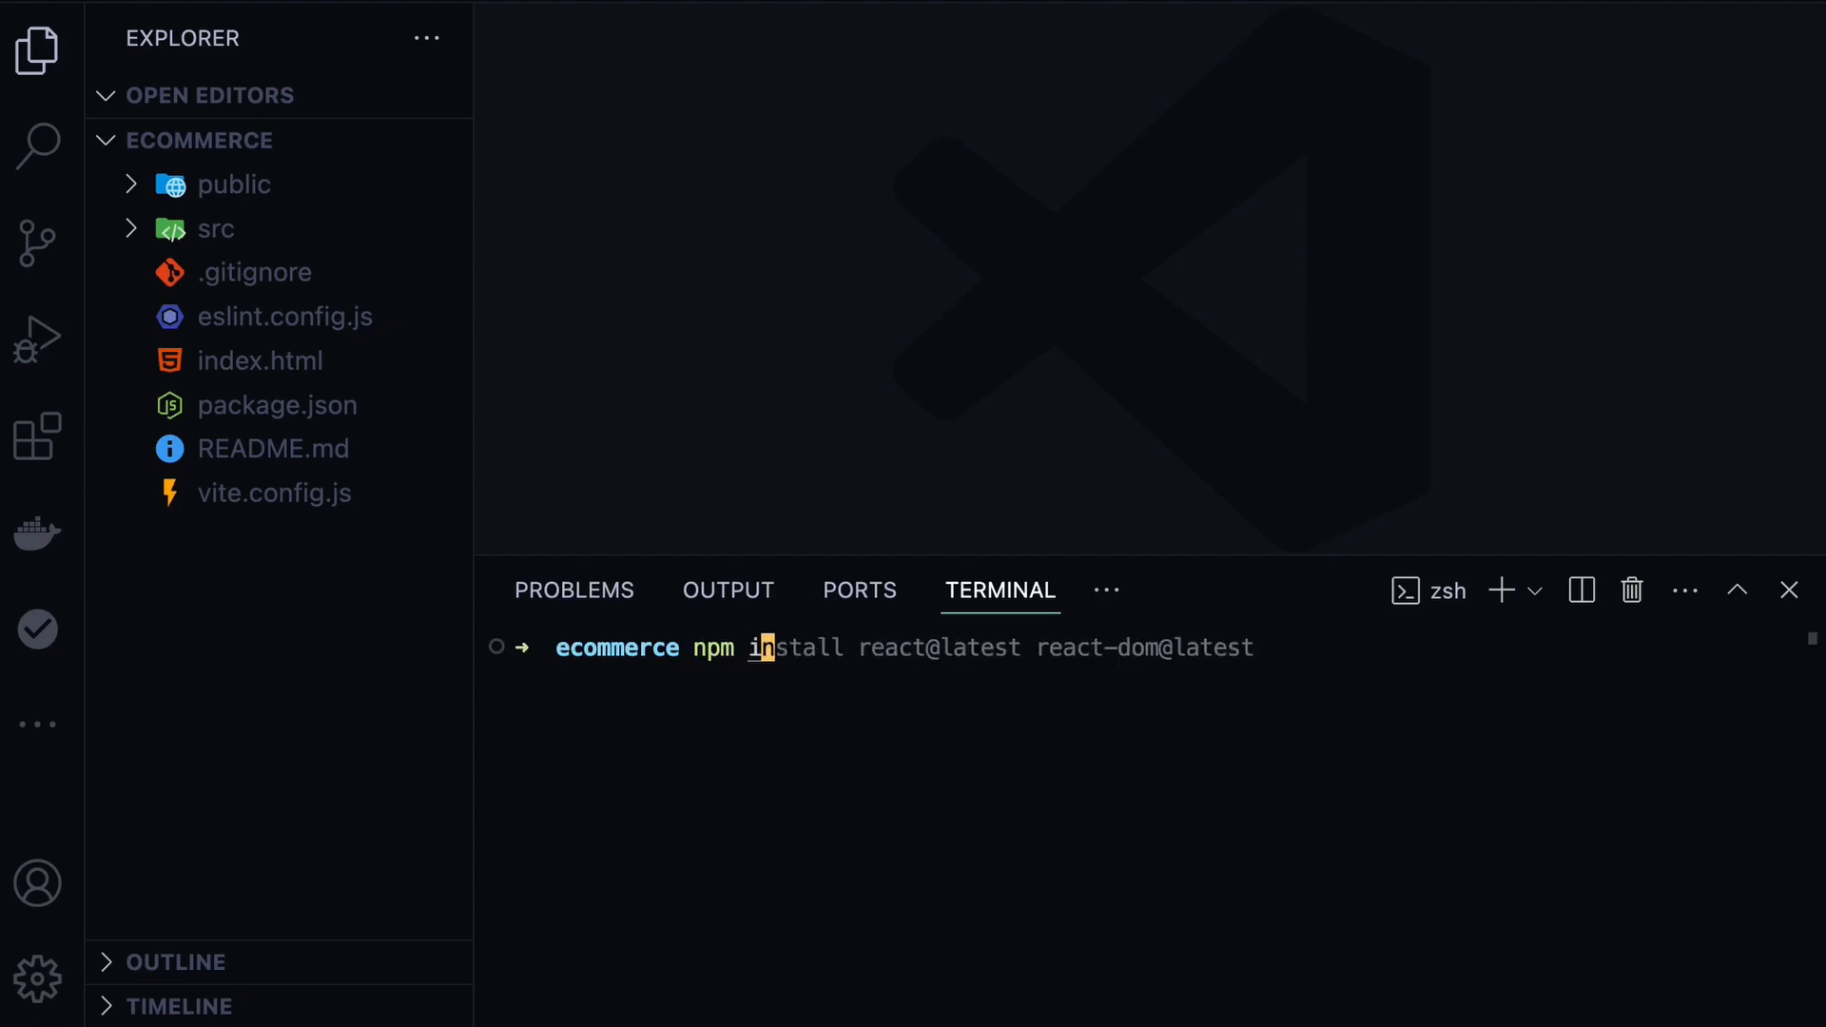
key(Return)
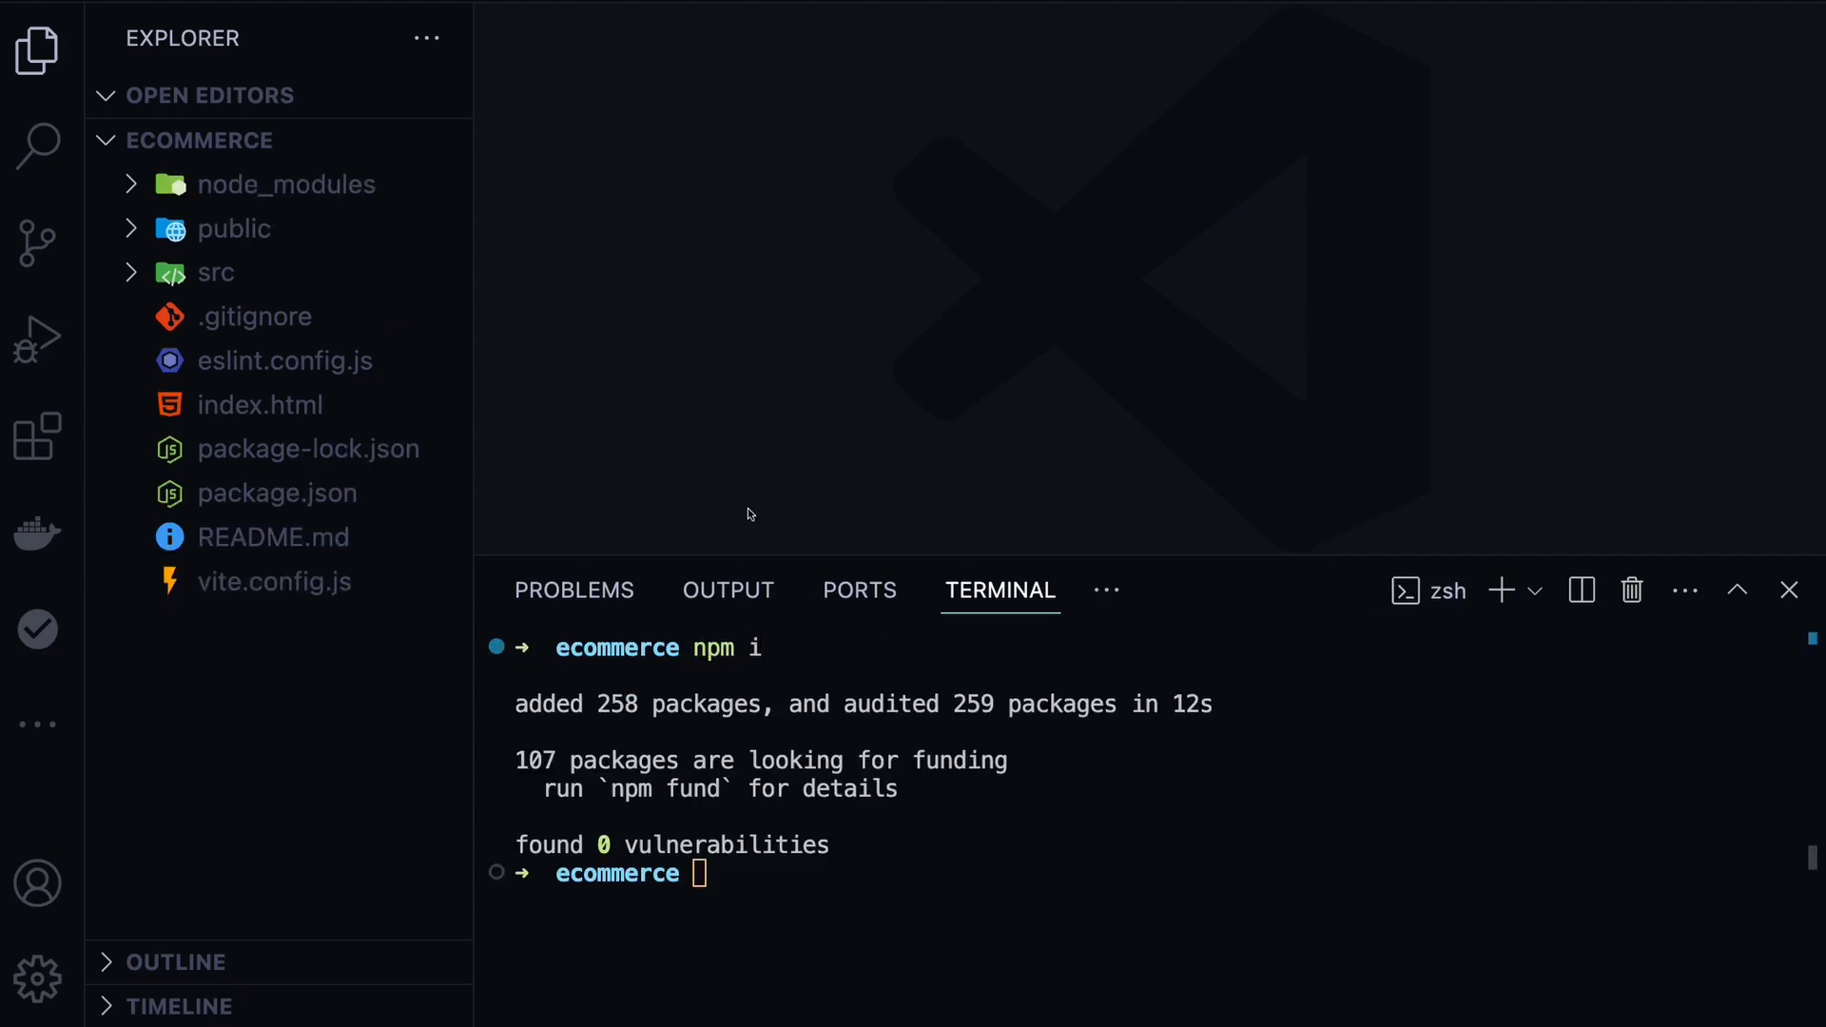
mouse_move(451, 520)
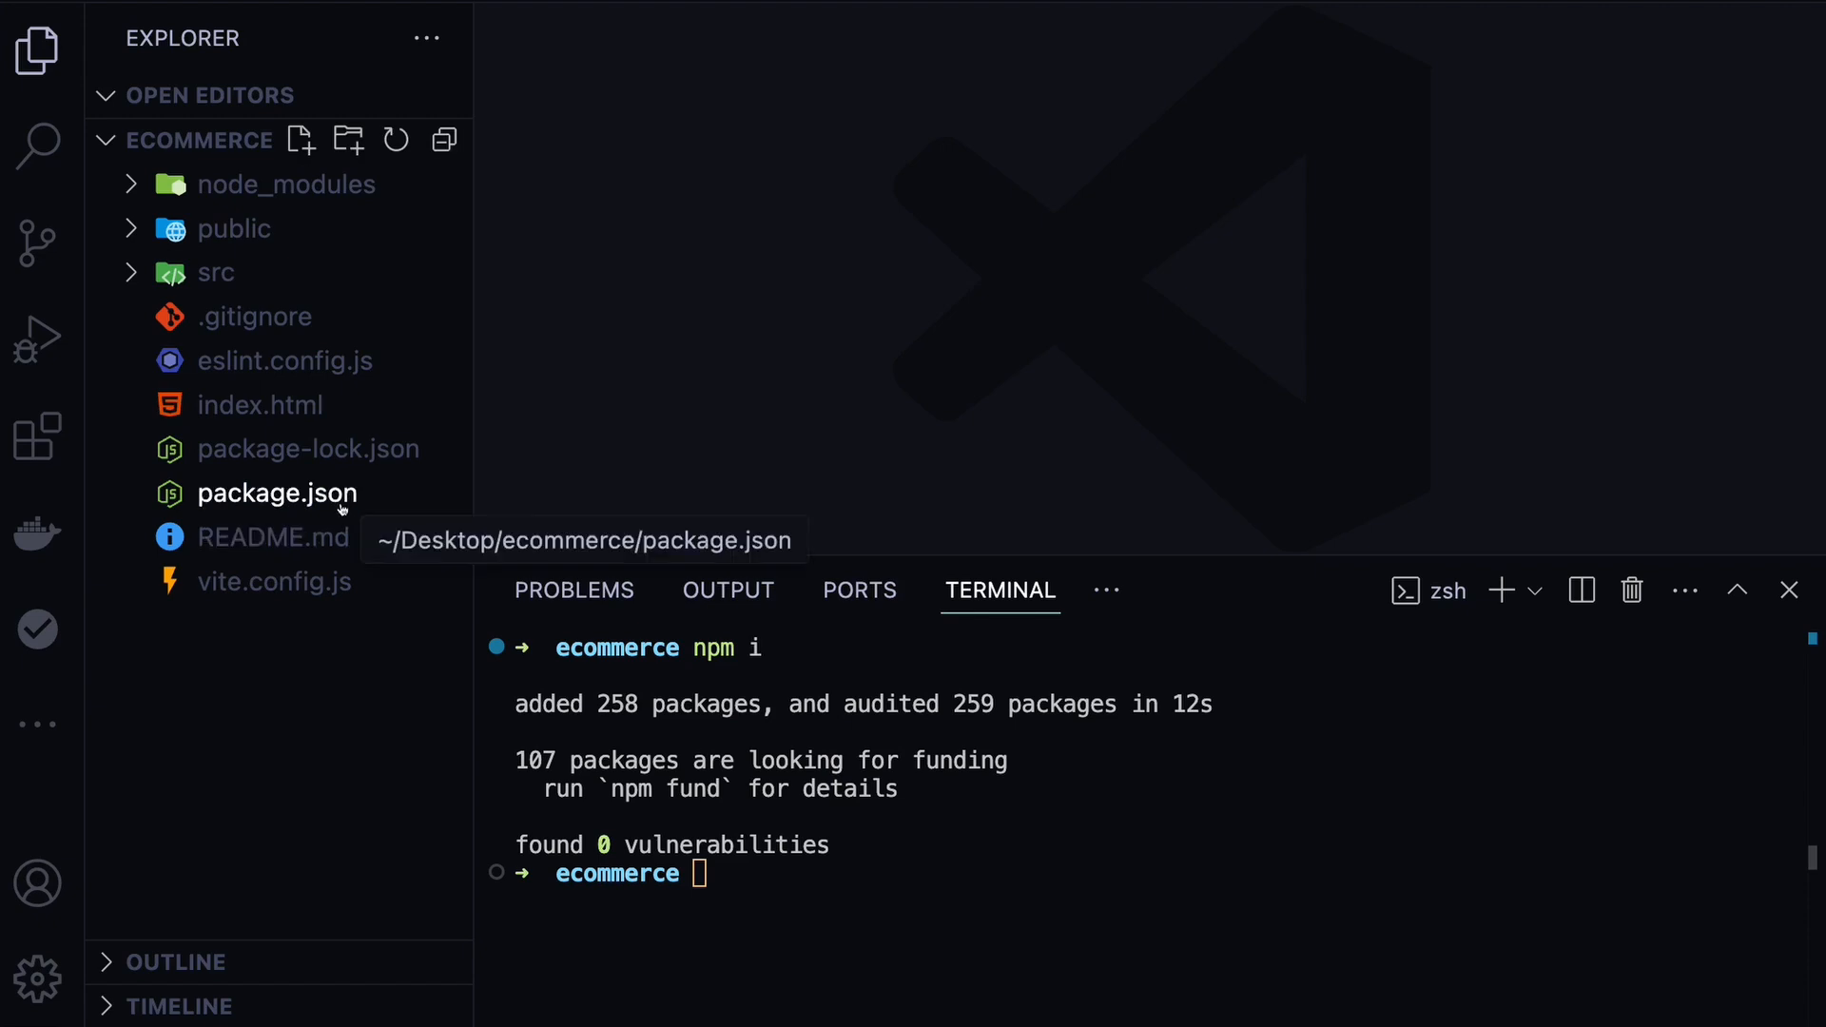
Review package.json, where react and react-dom are listed at ^18.3.1.
click(276, 493)
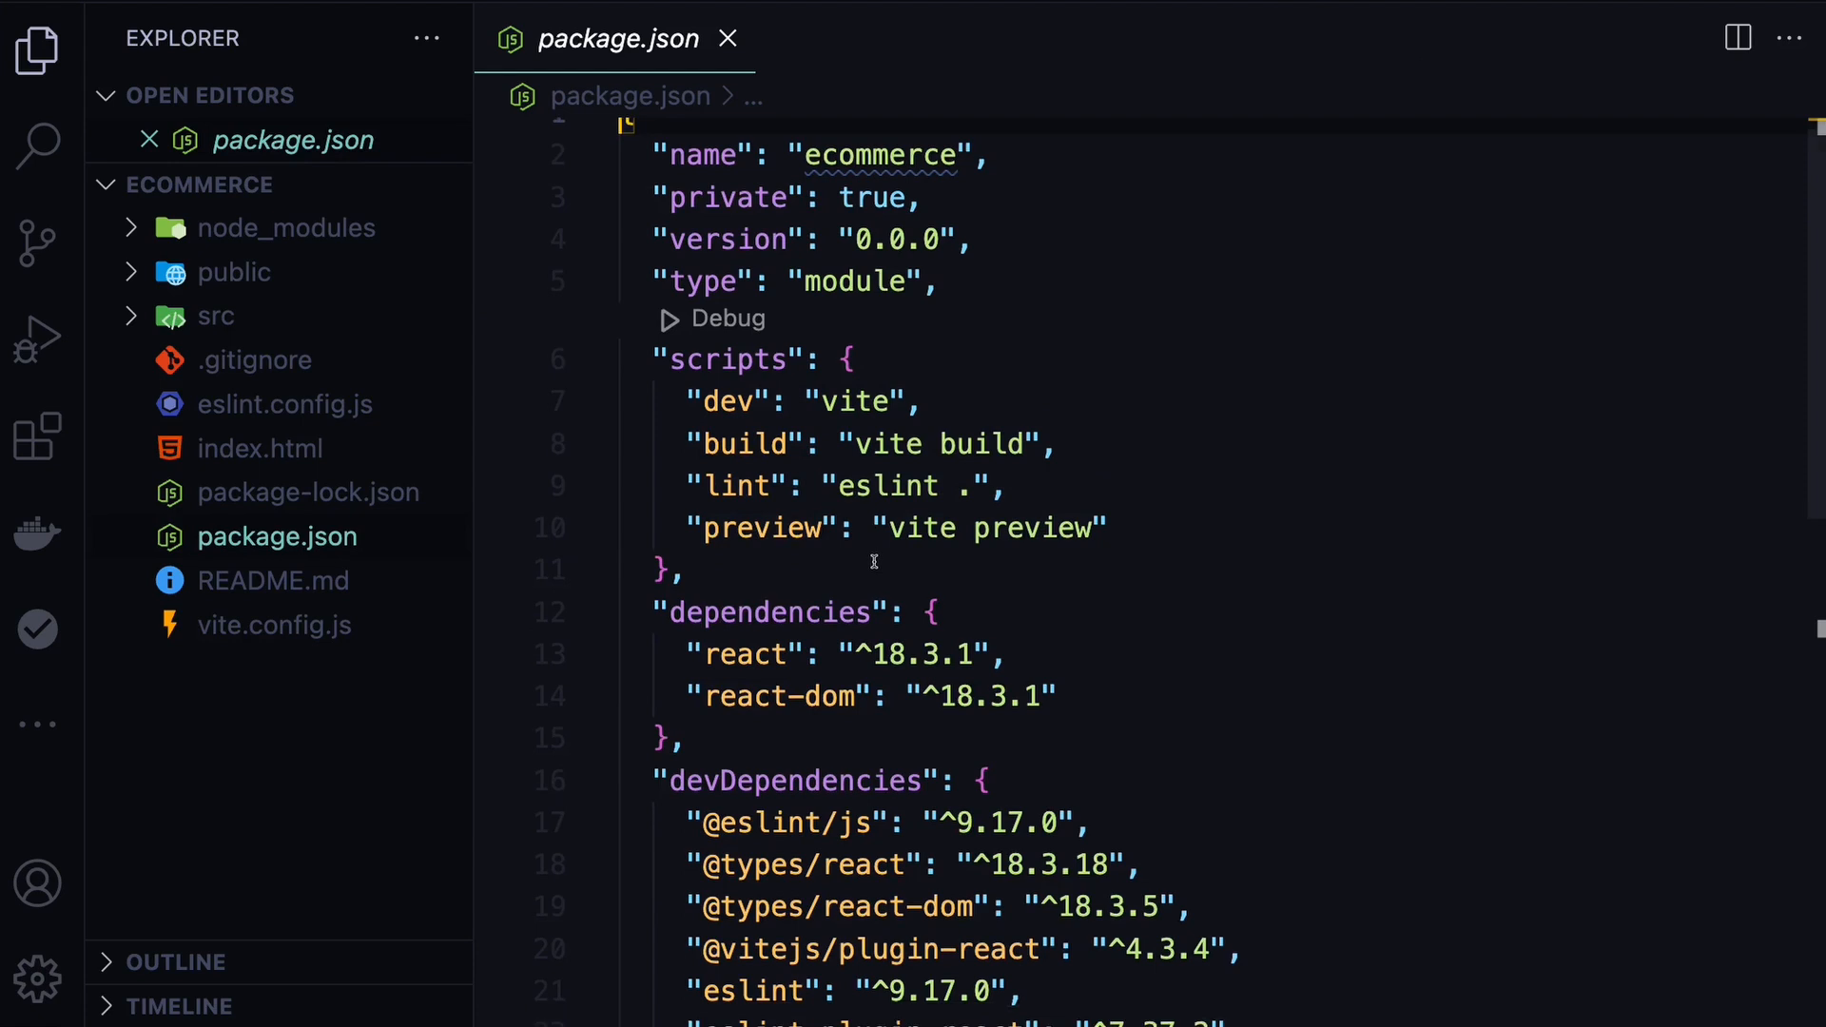
click(826, 530)
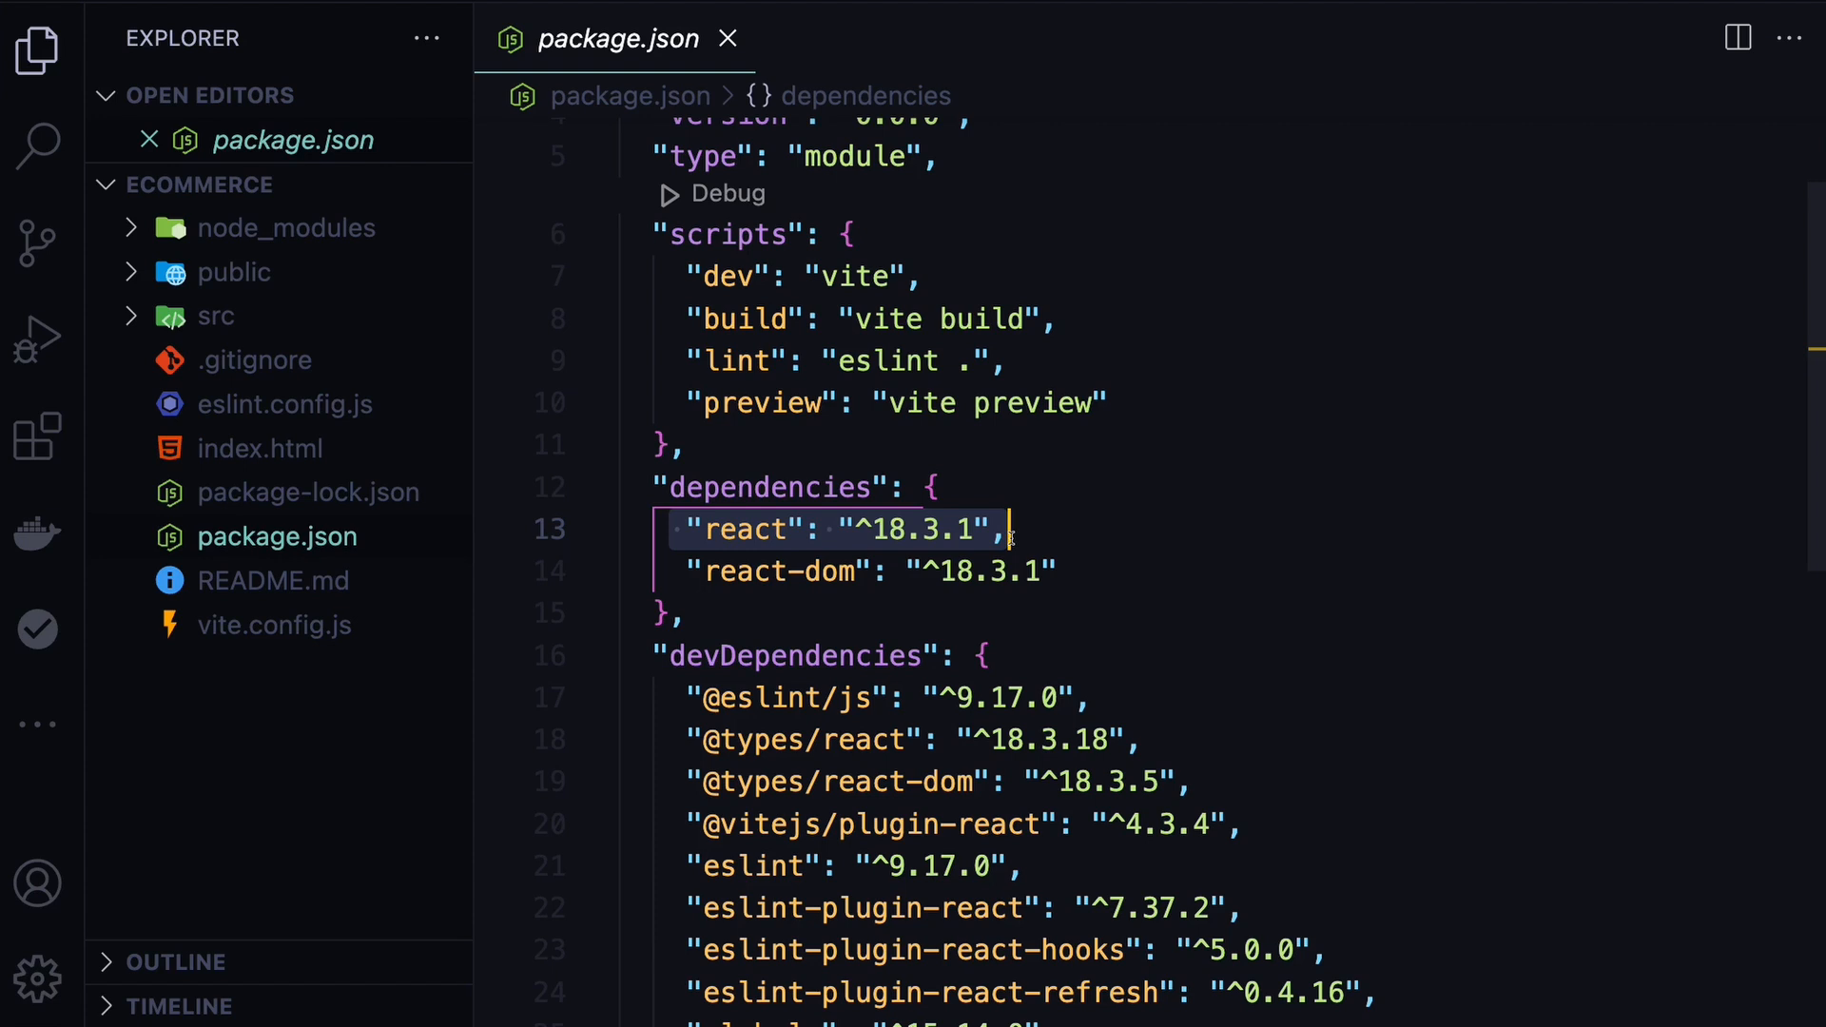
click(976, 530)
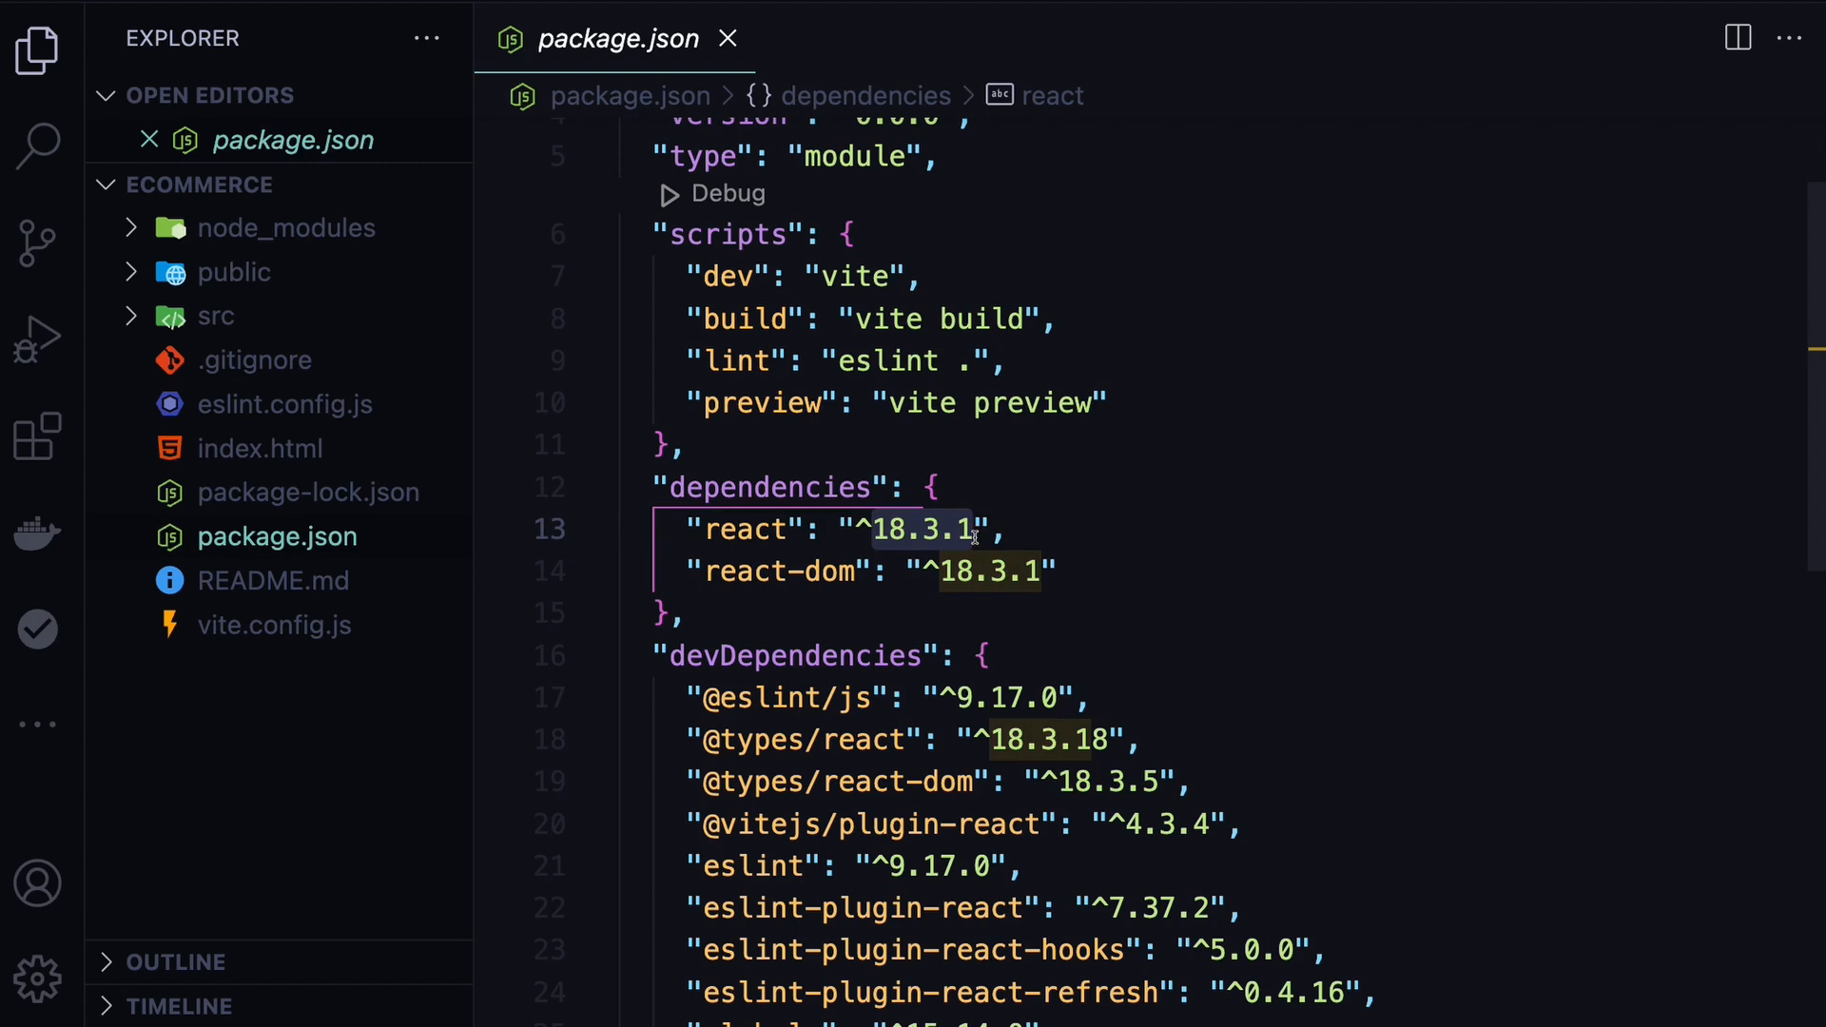
scroll(down, 3)
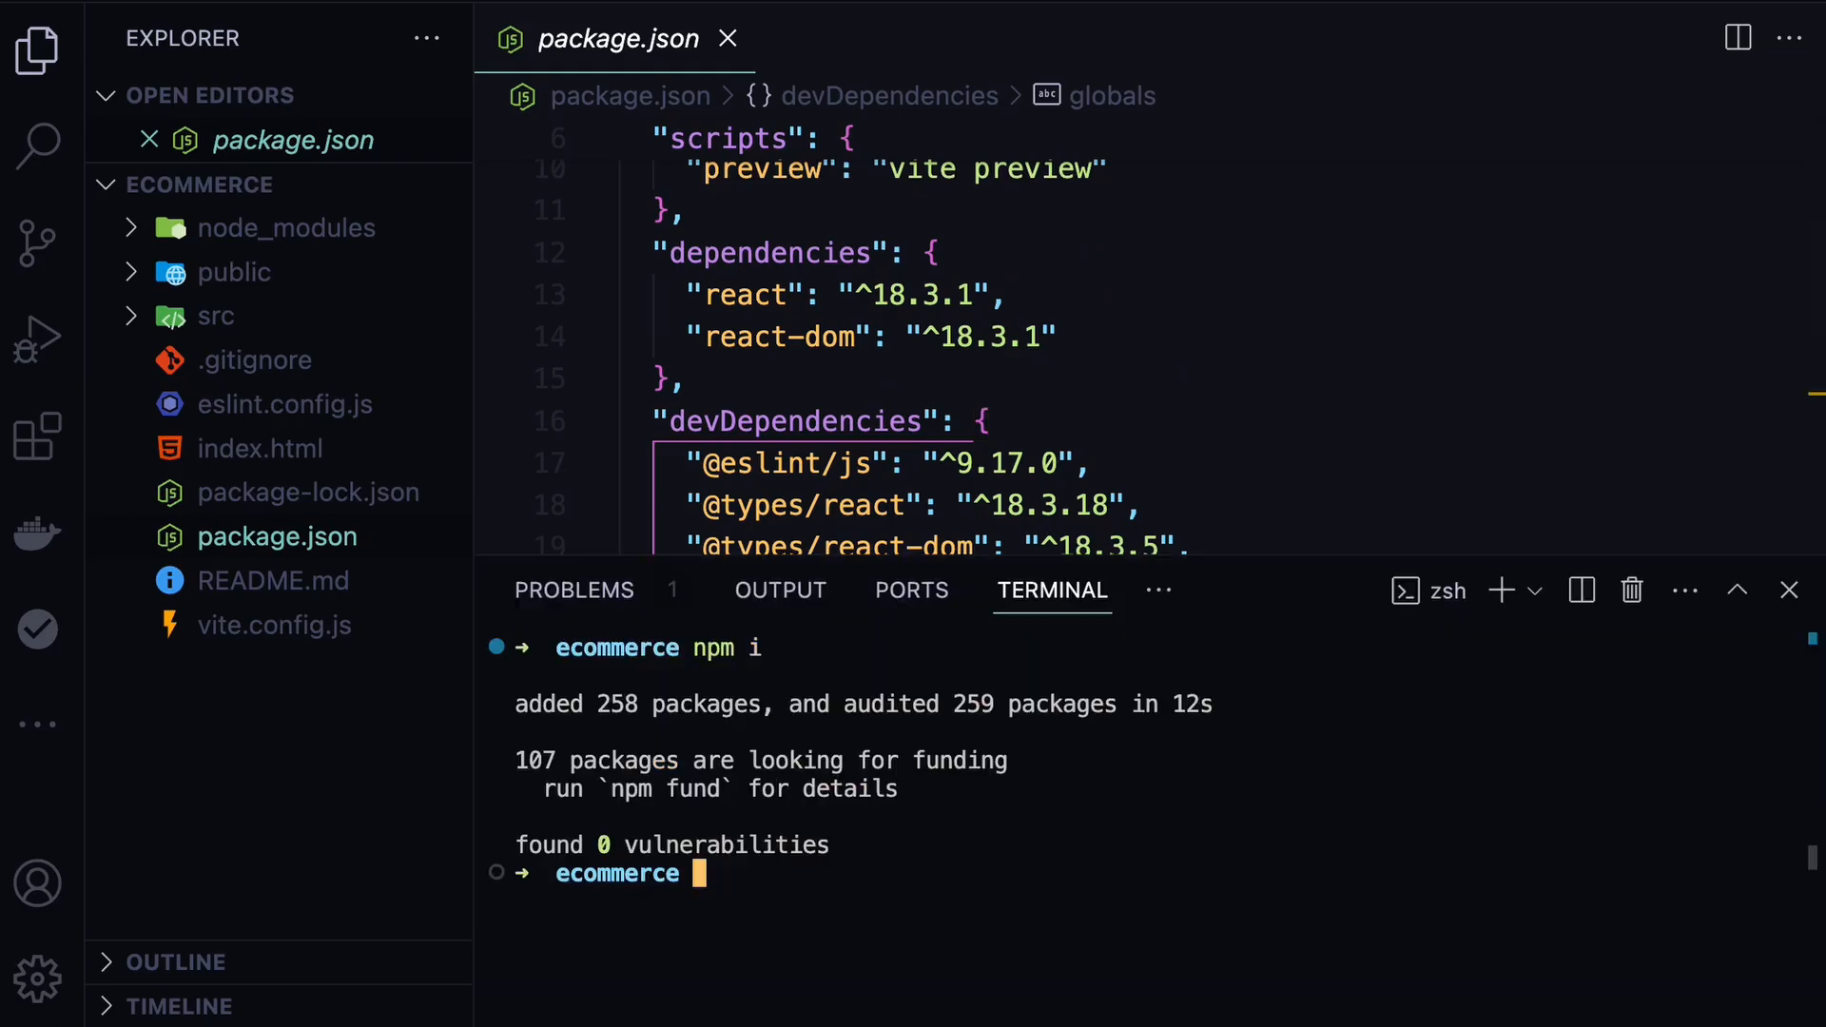
Install react@19 and react-dom@19, confirming ^19.0.0 for both in package.json.
text(npm i @types/react-dom@19)
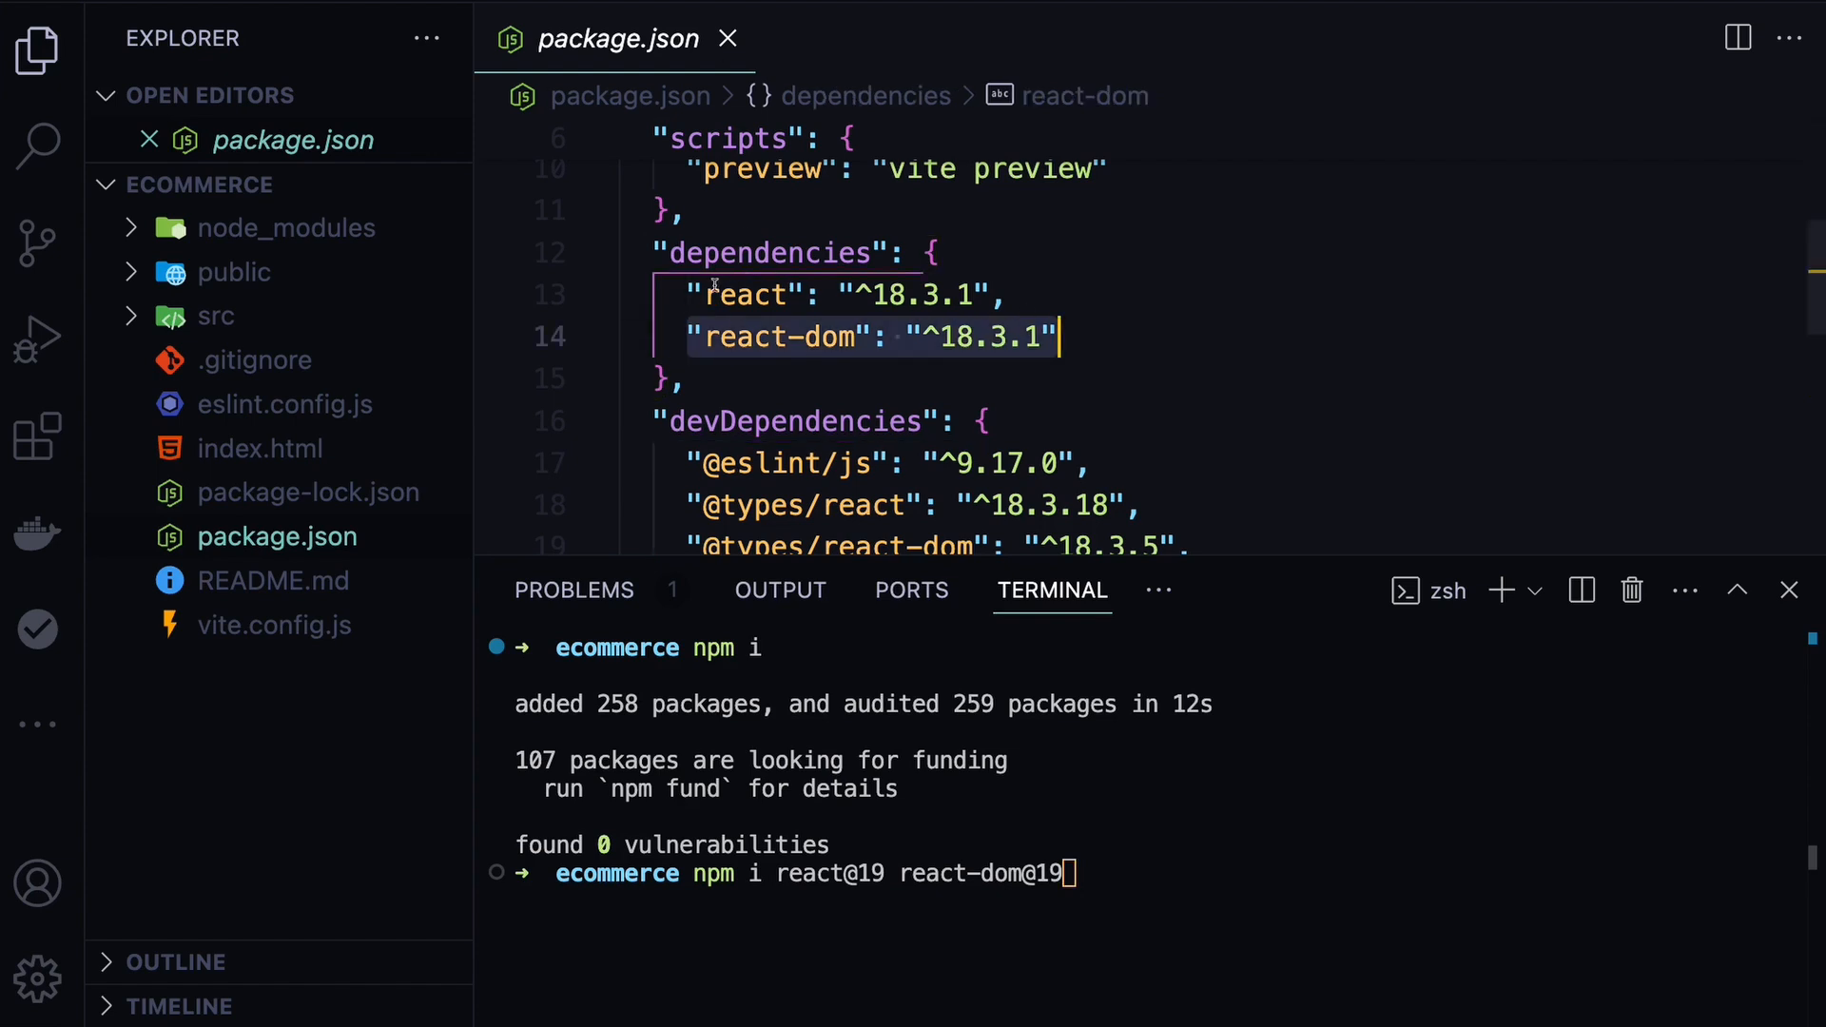
key(Return)
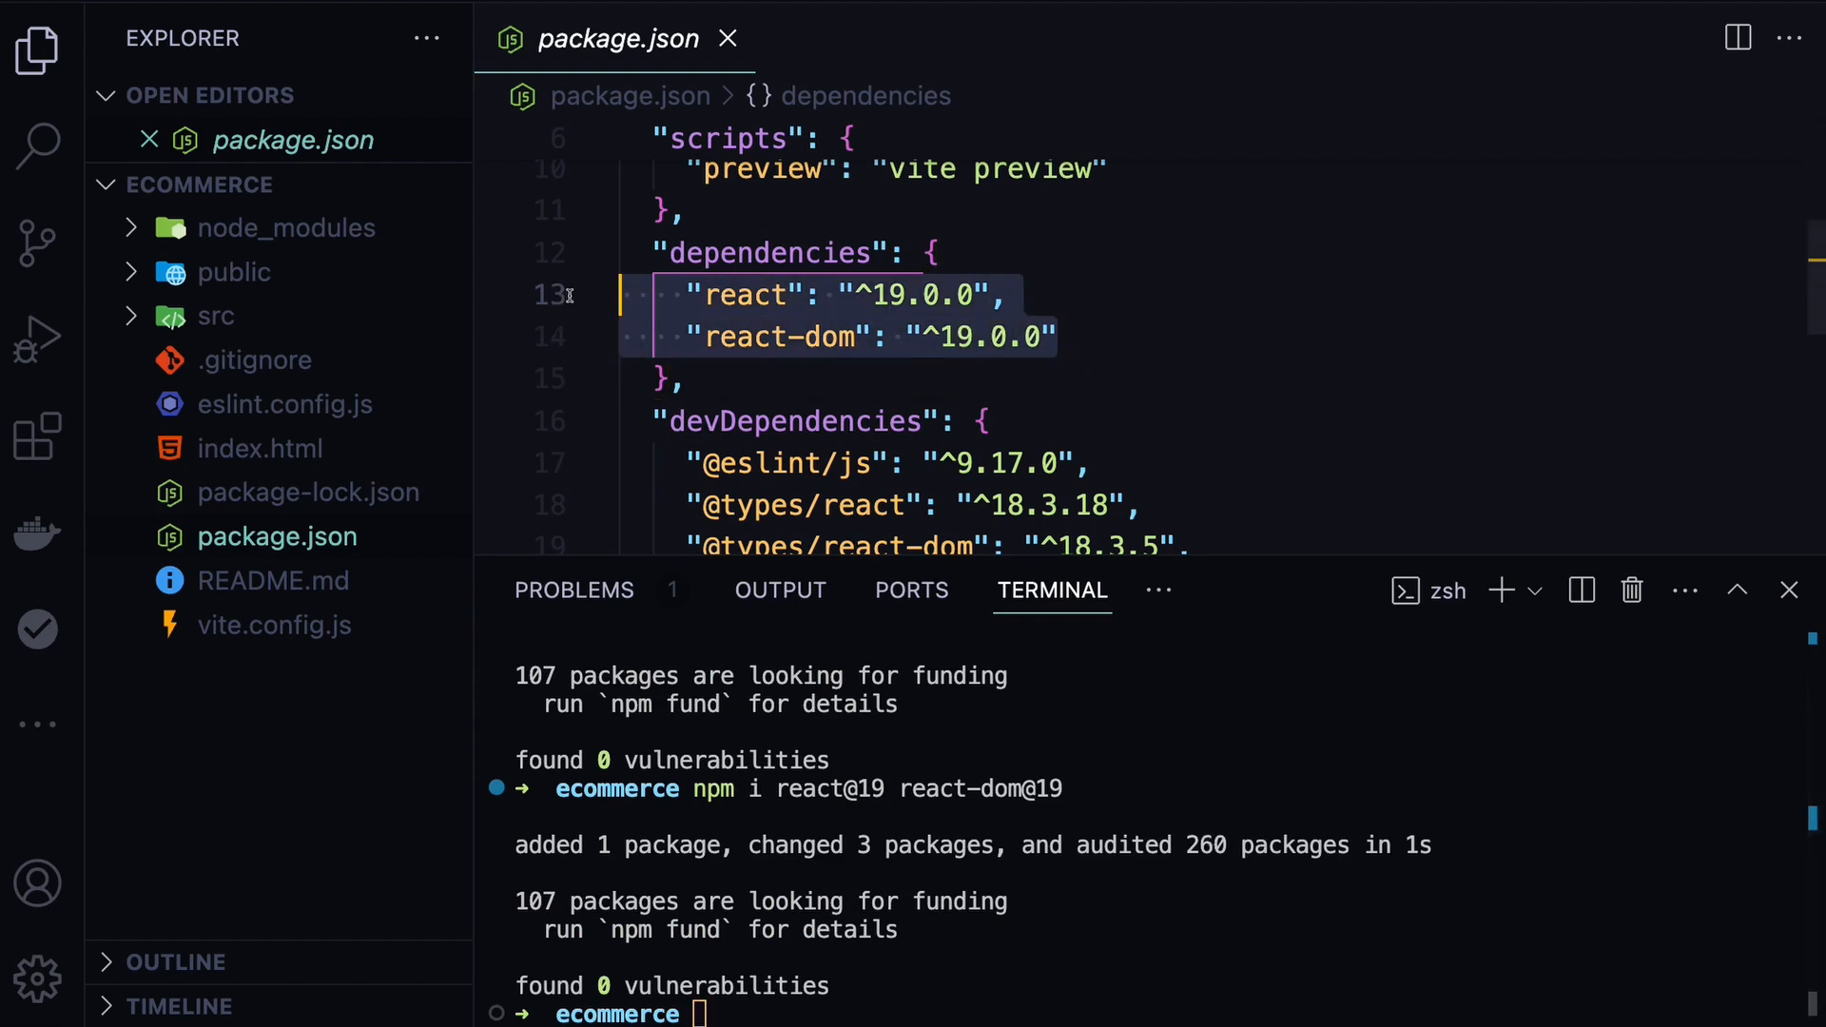
click(862, 295)
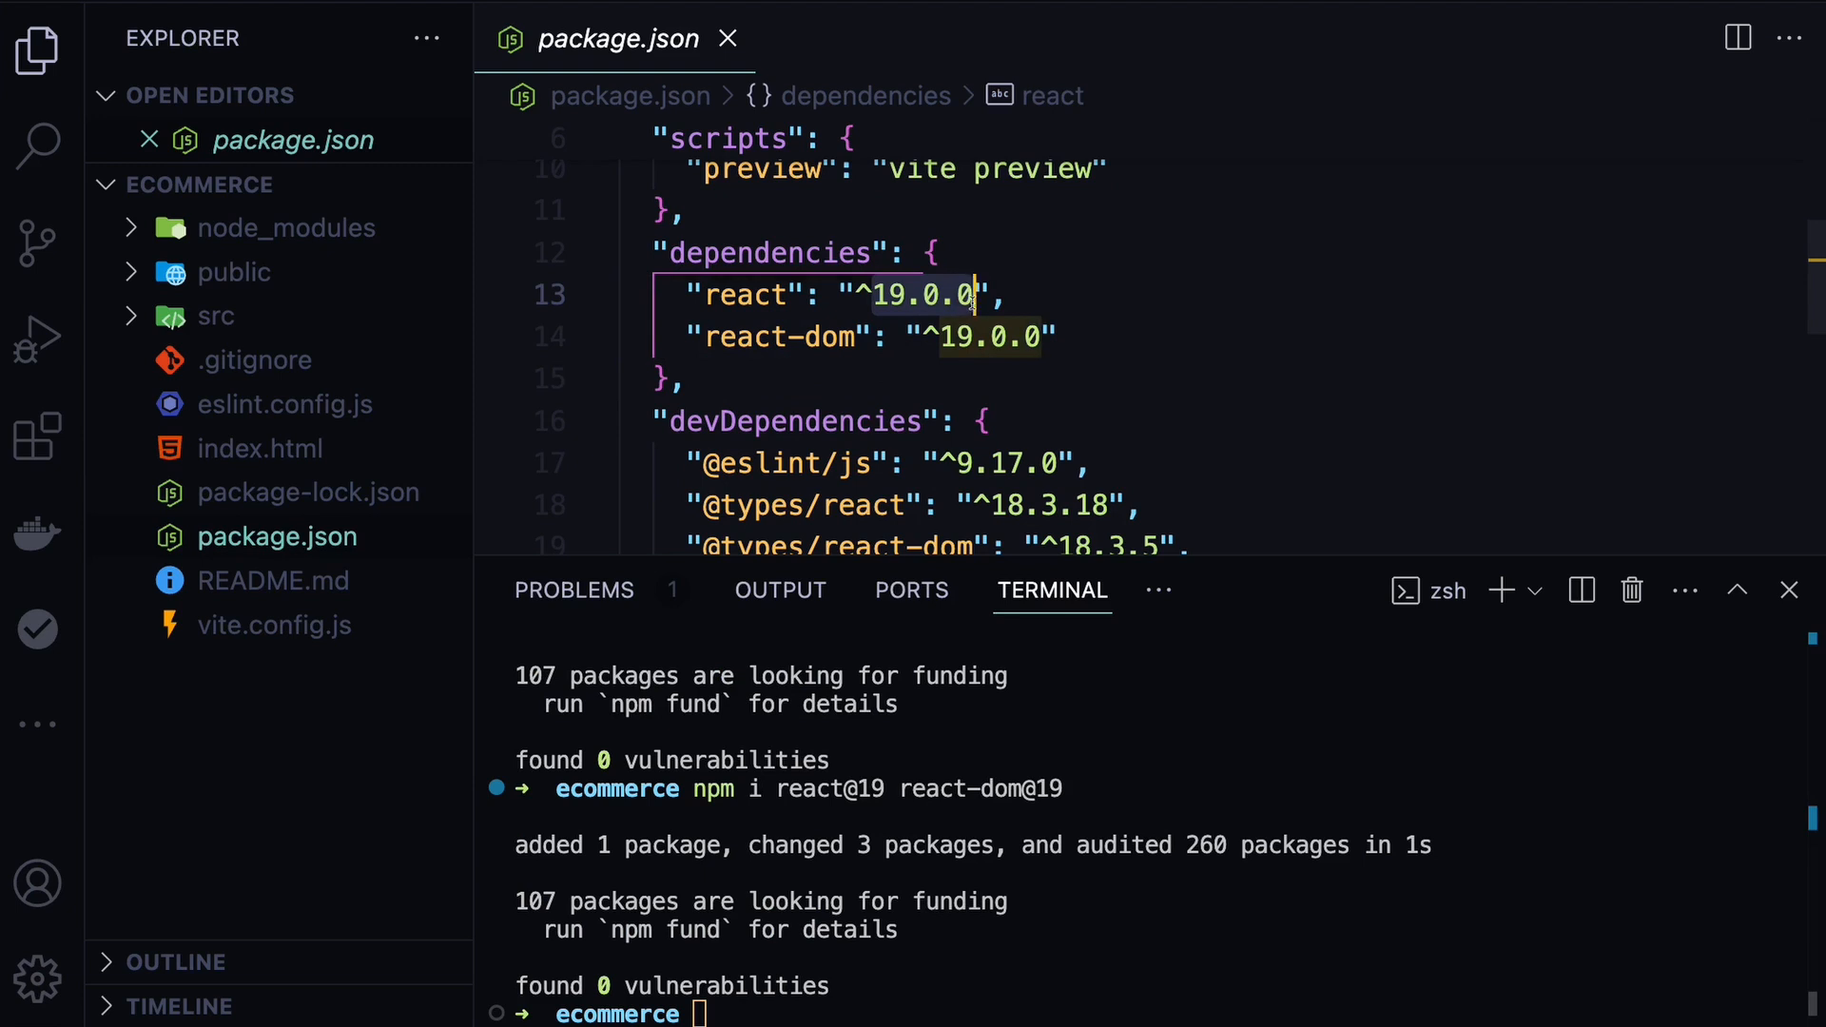
scroll(down, 3)
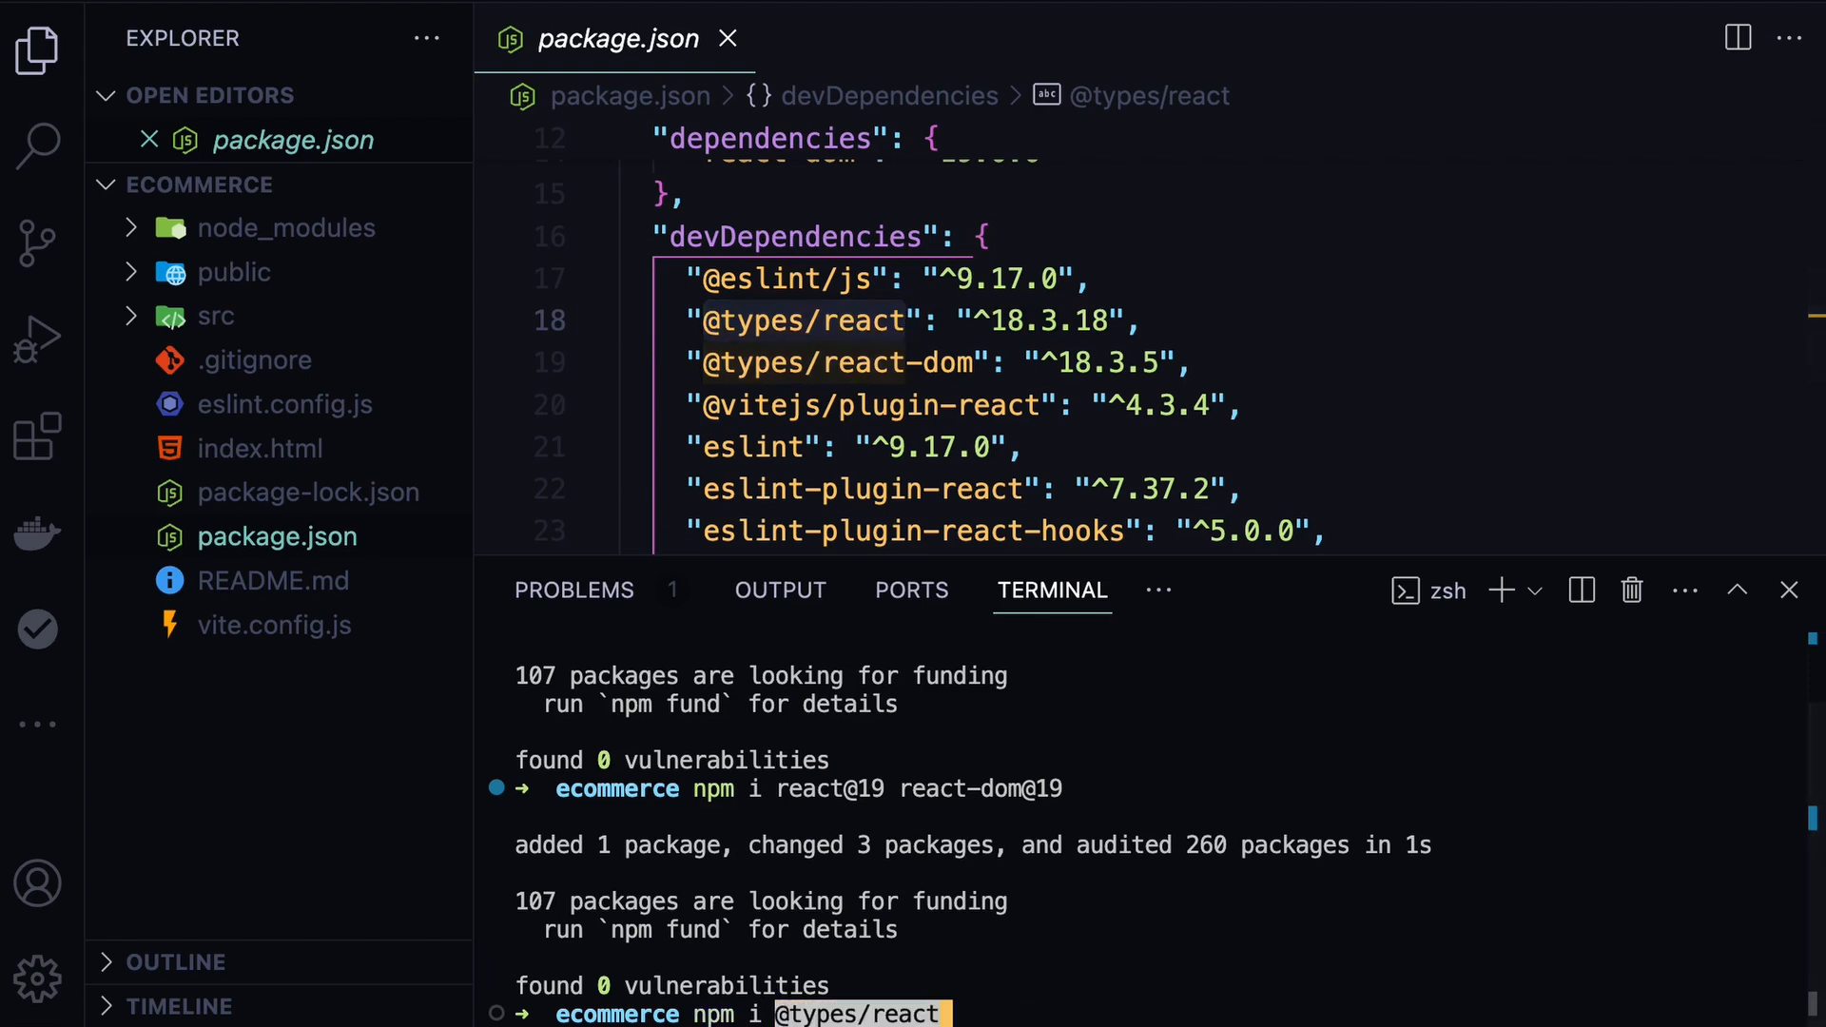
text(@19)
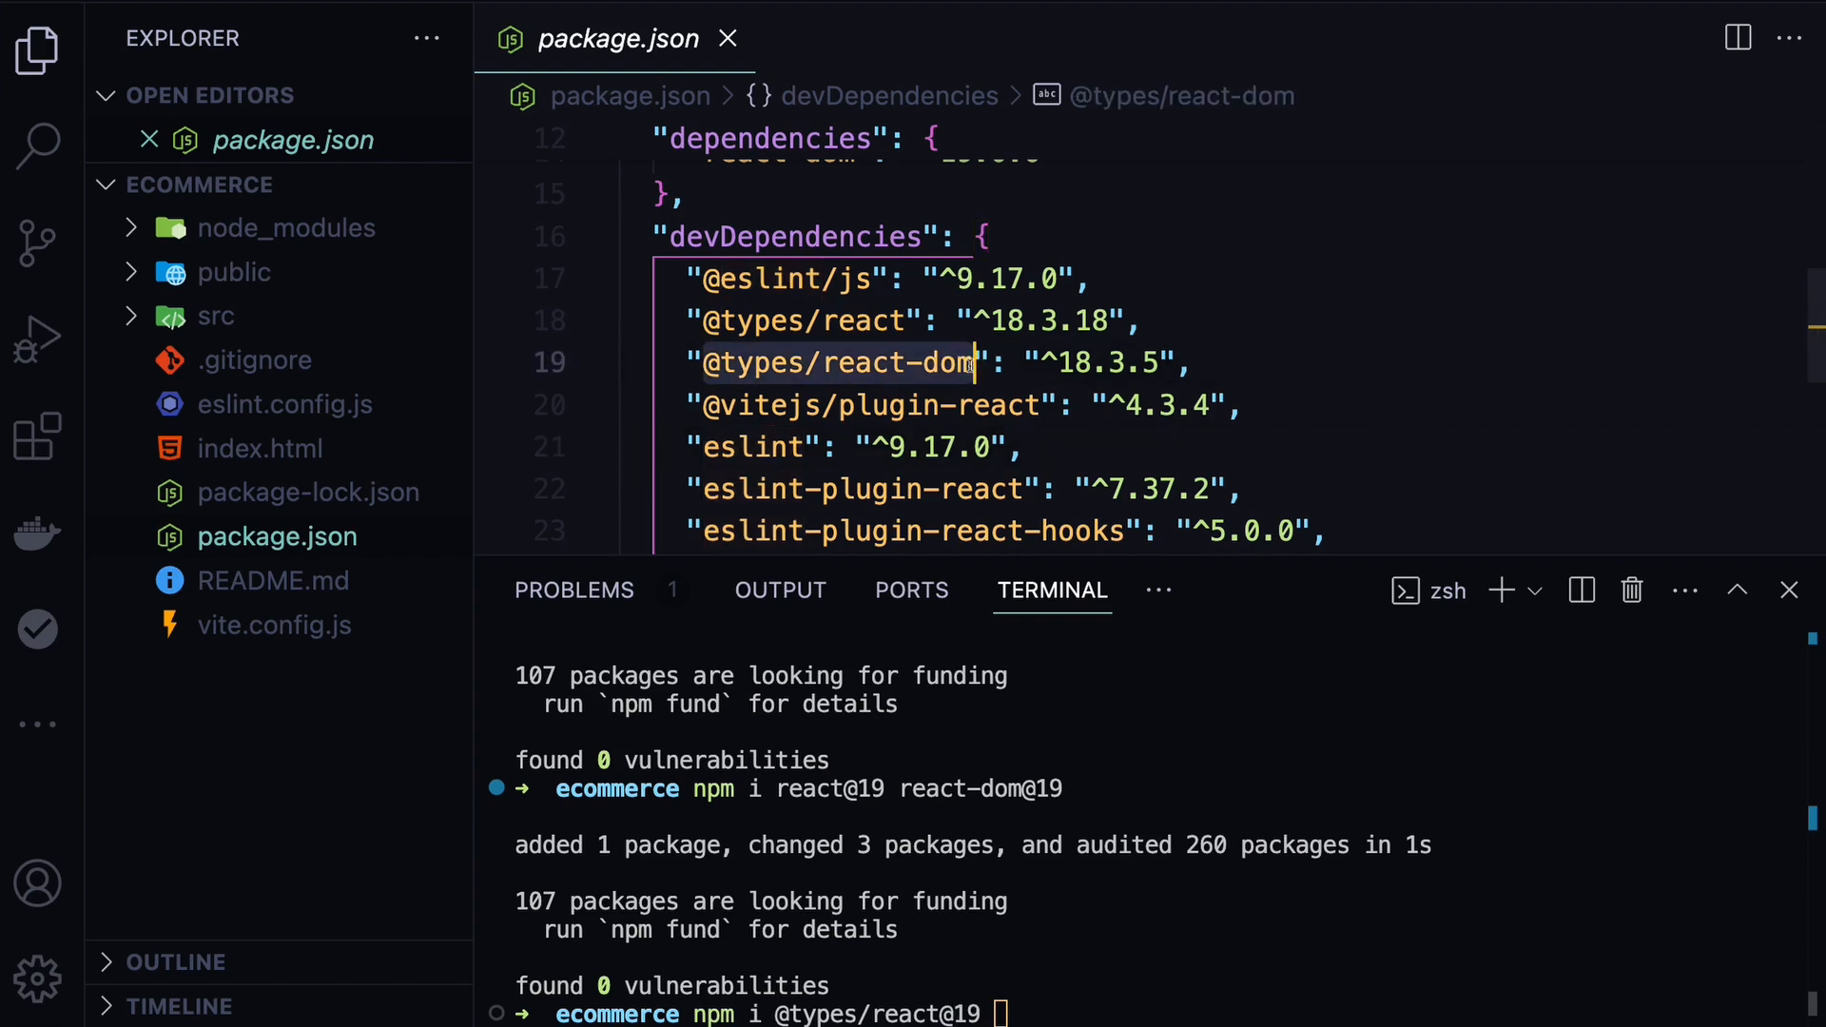
text(@types/react-dom)
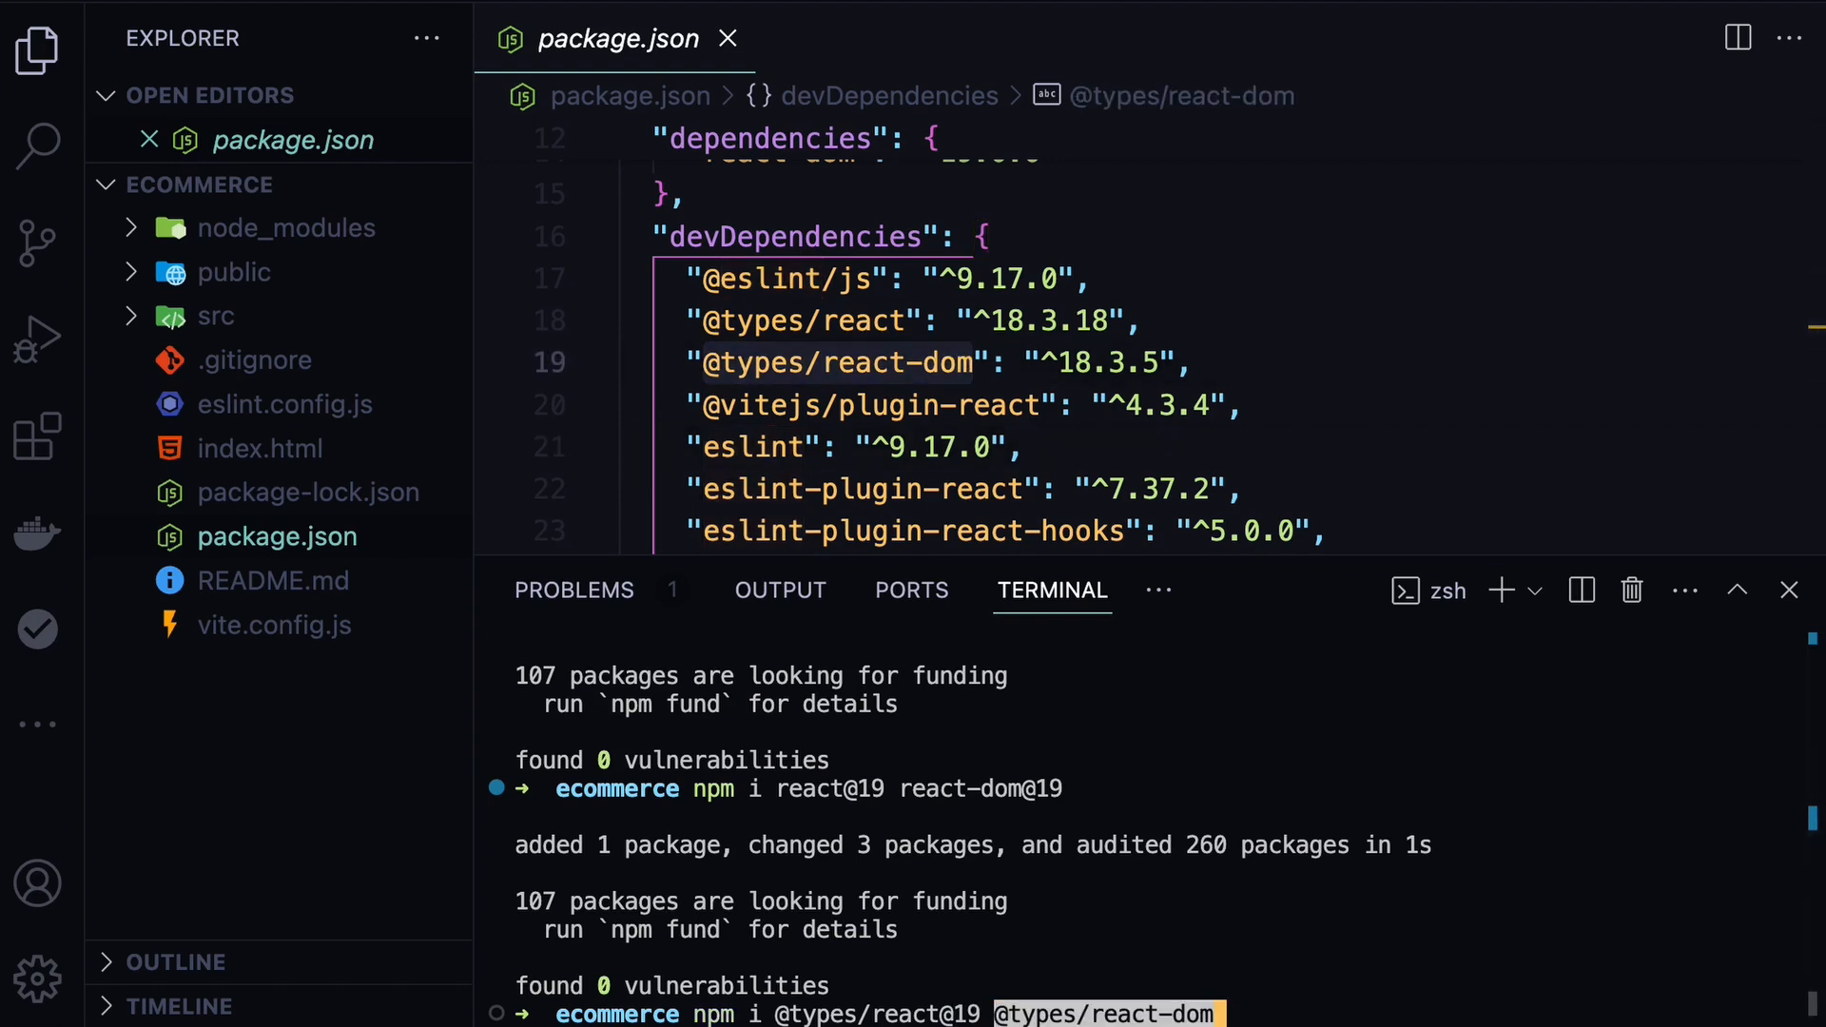
text(@19)
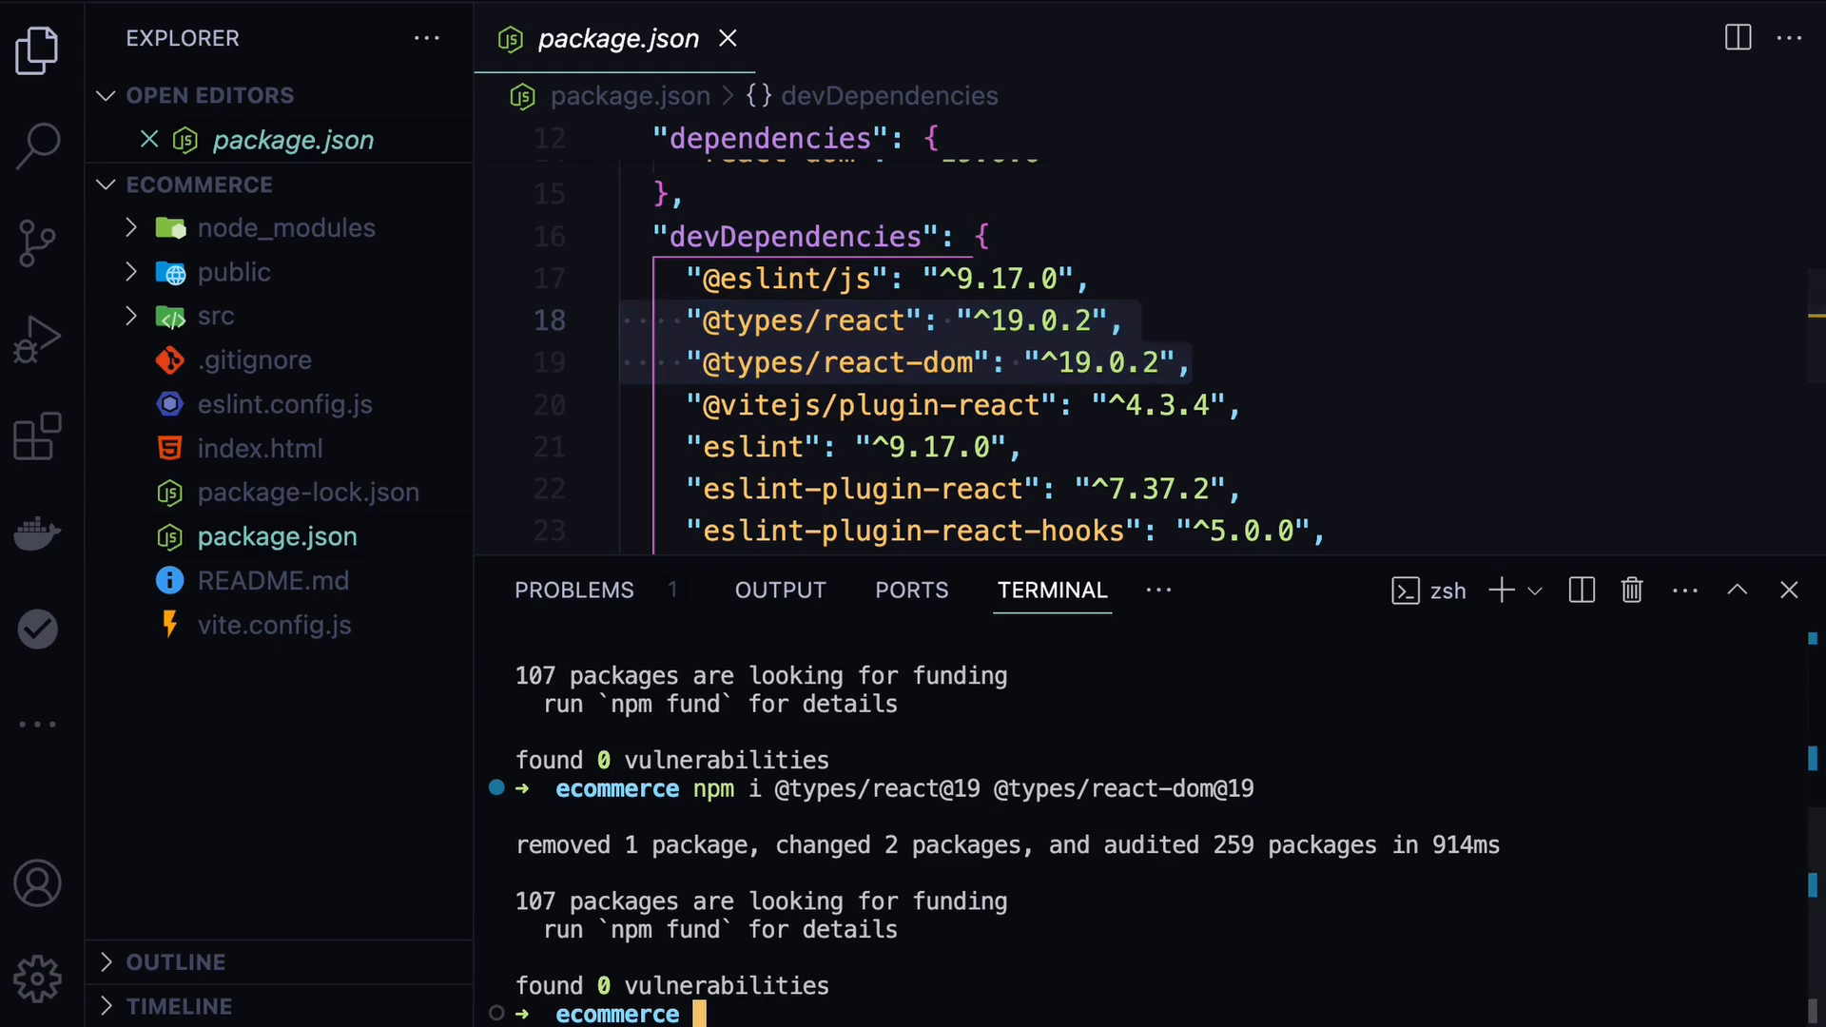
text(npm run dev)
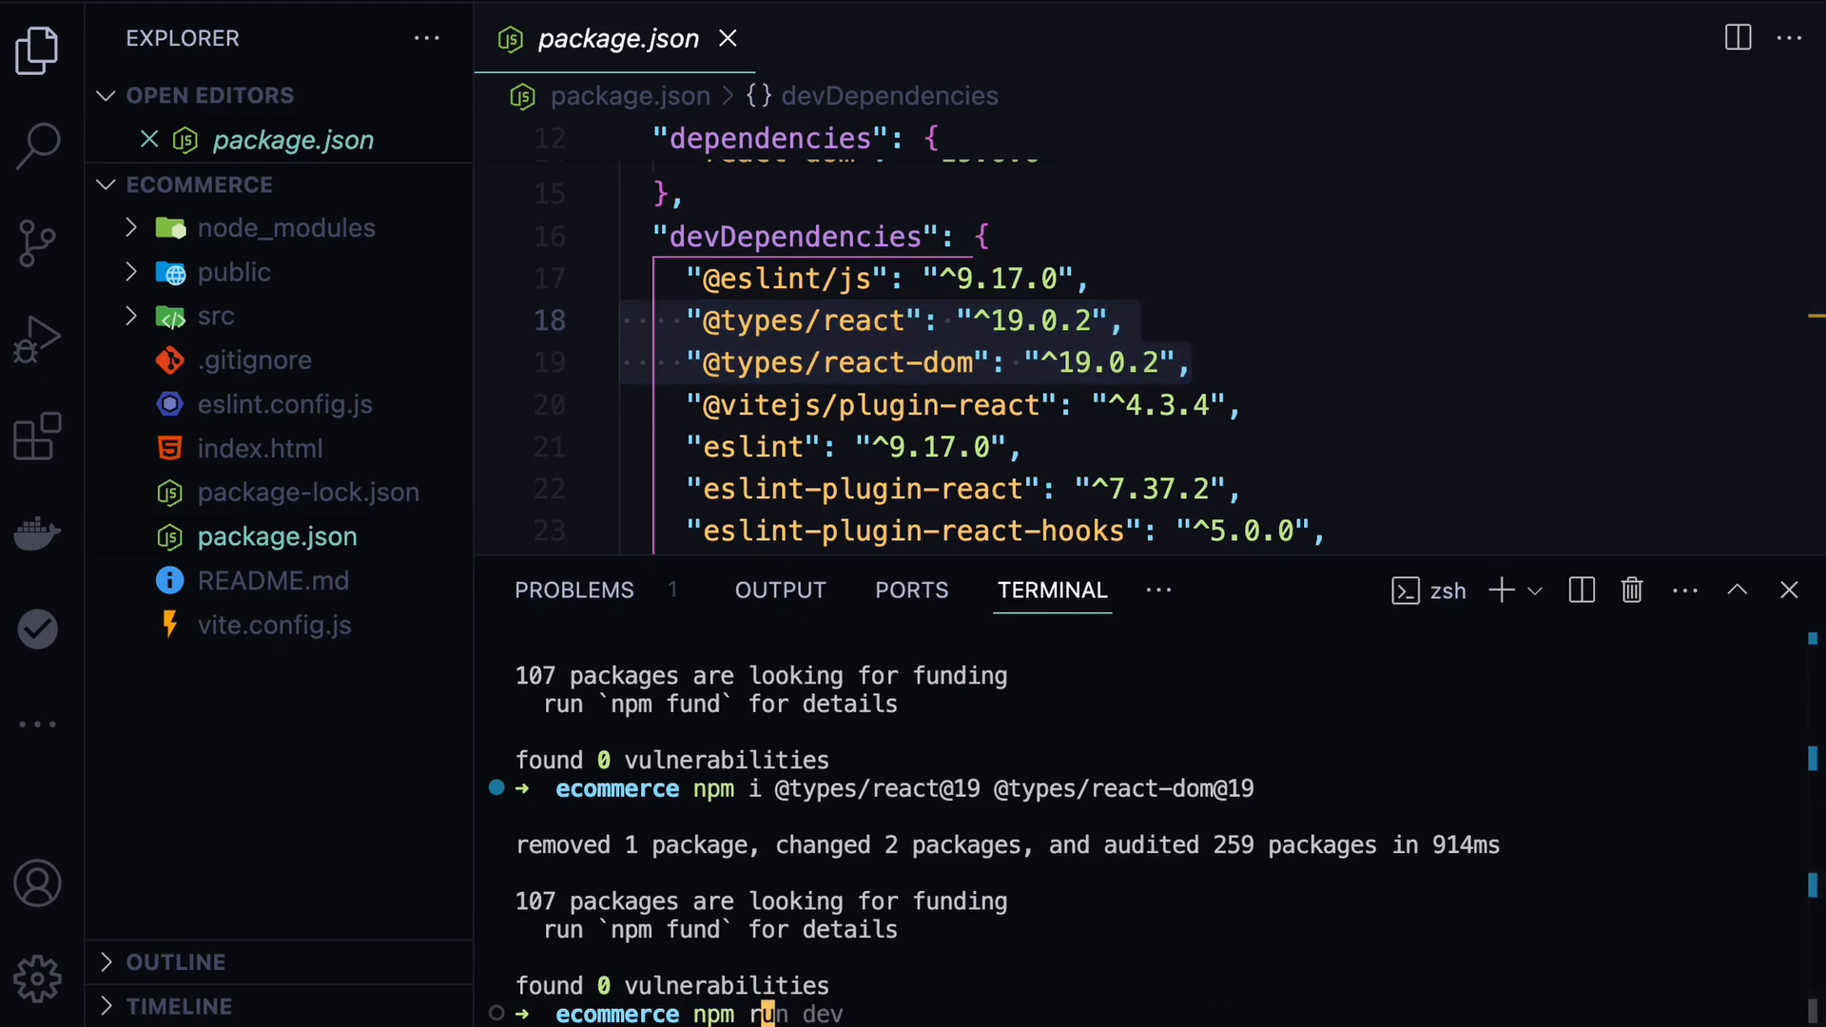